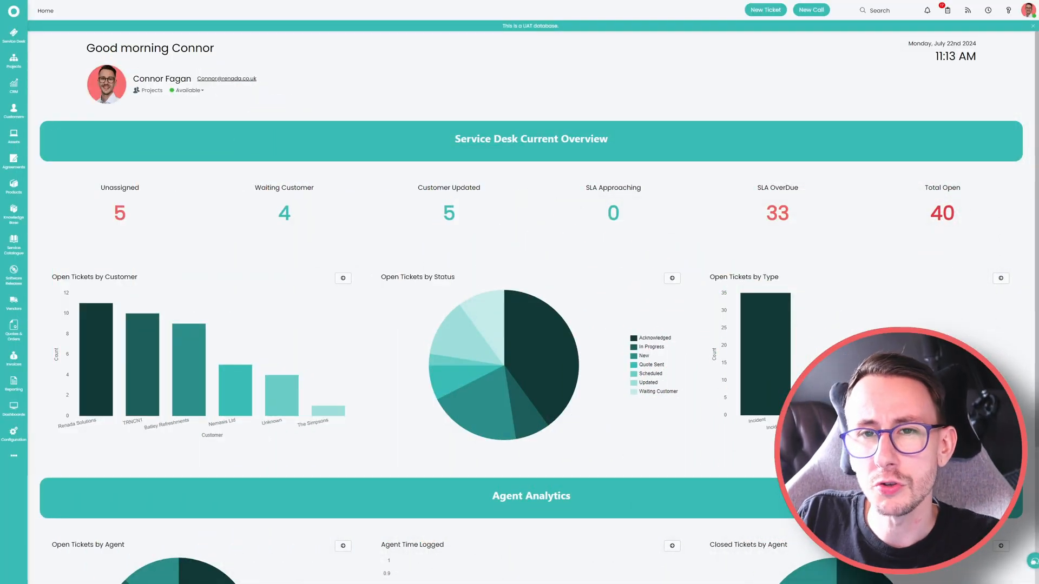
pyautogui.moveTo(13, 432)
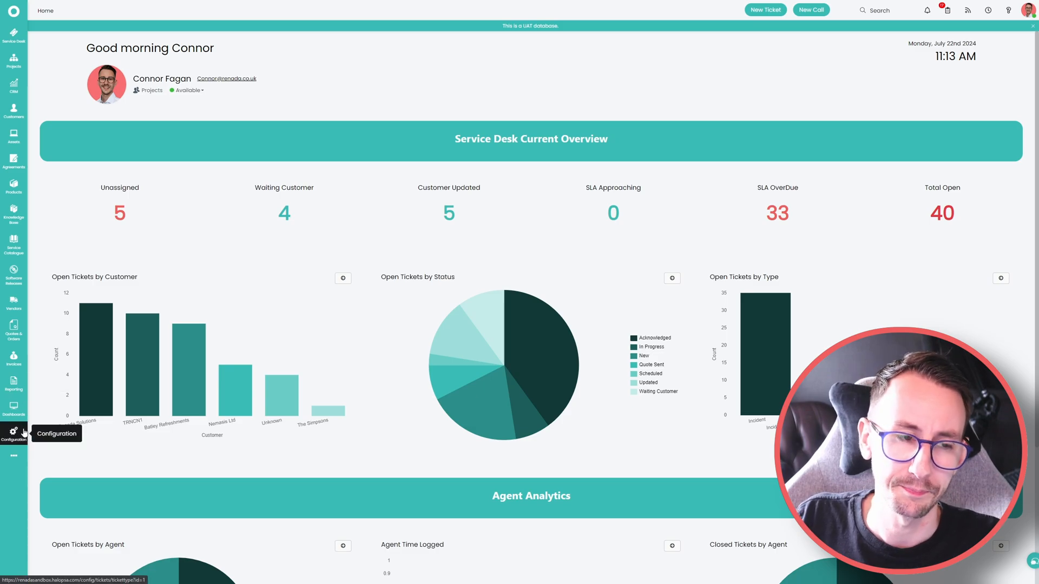
# - Open ticket General Settings and scroll to the End-User Closure Confirmation section
pyautogui.click(13, 435)
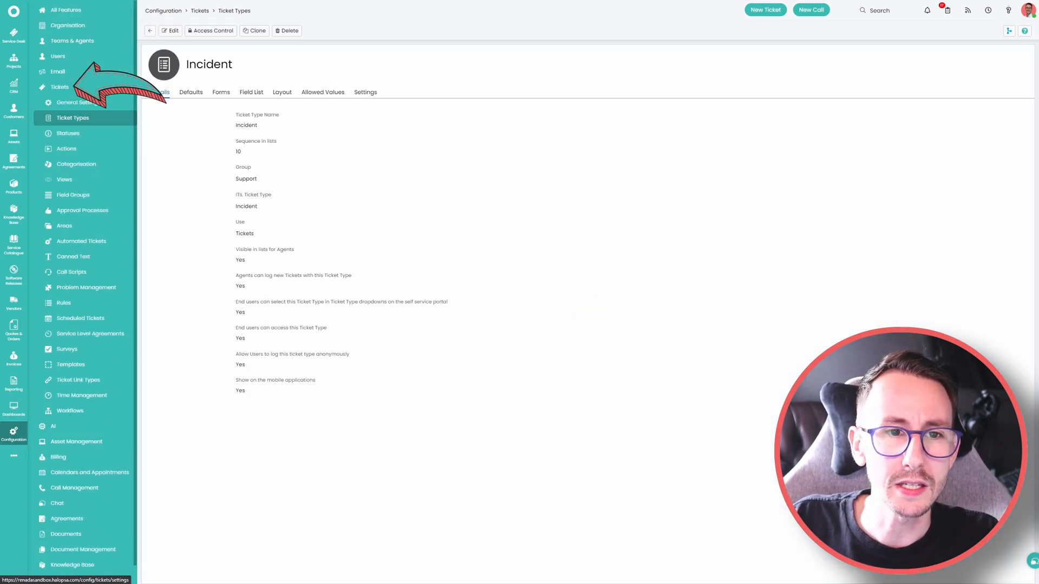
pyautogui.click(78, 102)
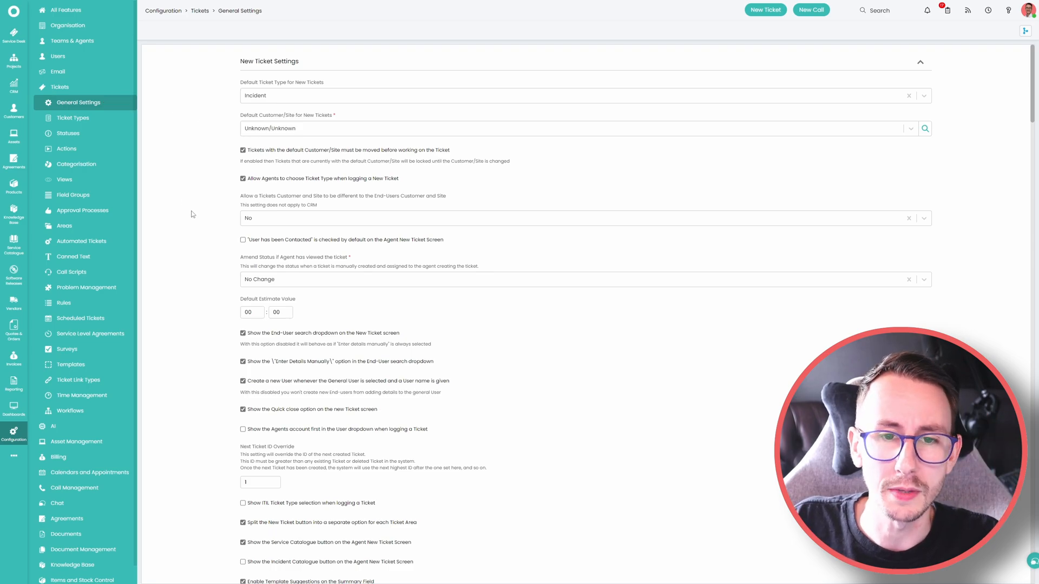
pyautogui.click(832, 35)
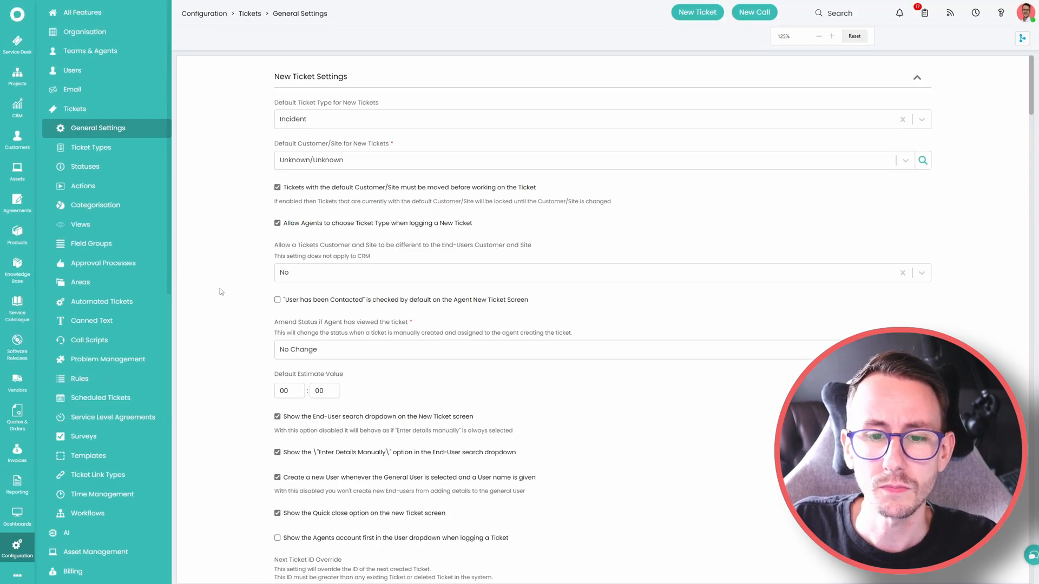
pyautogui.scroll(-3)
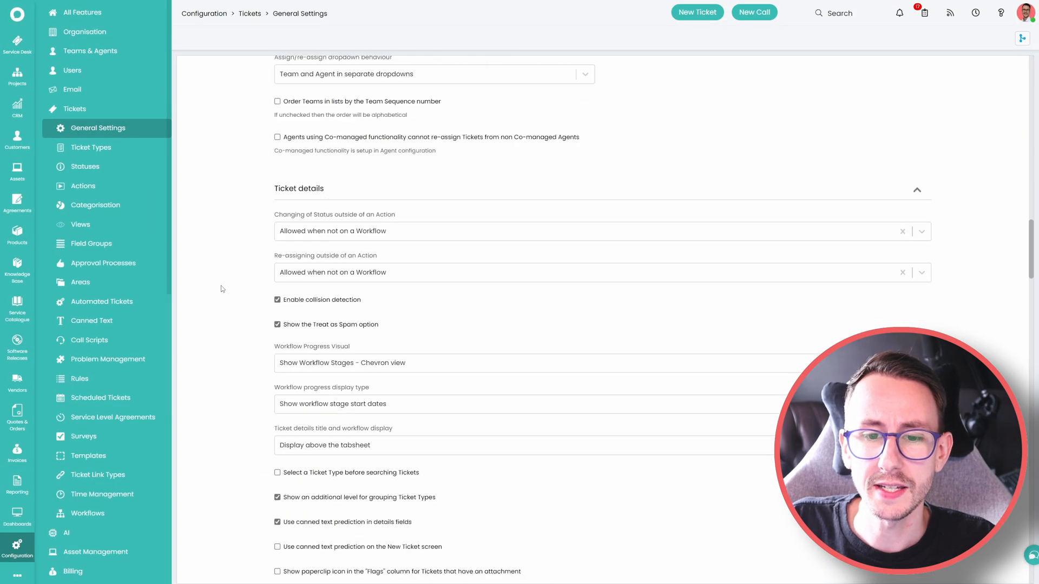
pyautogui.scroll(-3)
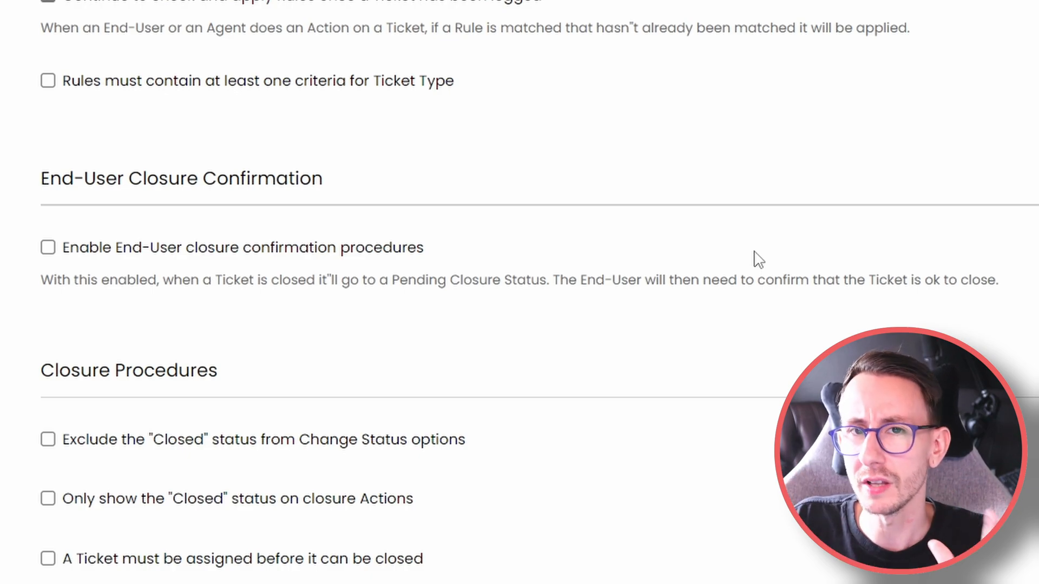
# - Enable End-User closure confirmation and change the auto-close window from 48 to 24 hours
pyautogui.click(47, 247)
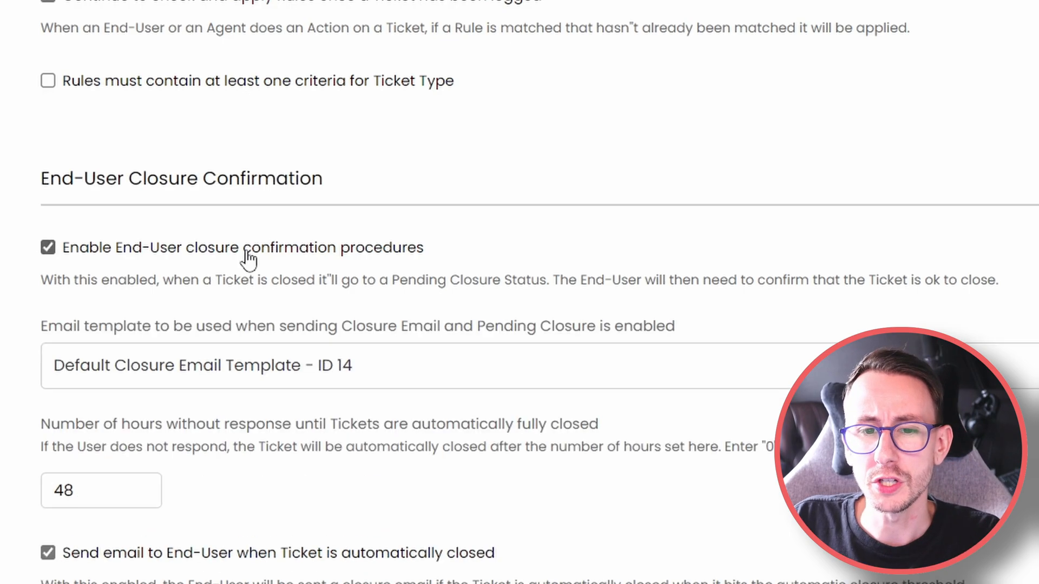
pyautogui.scroll(-3)
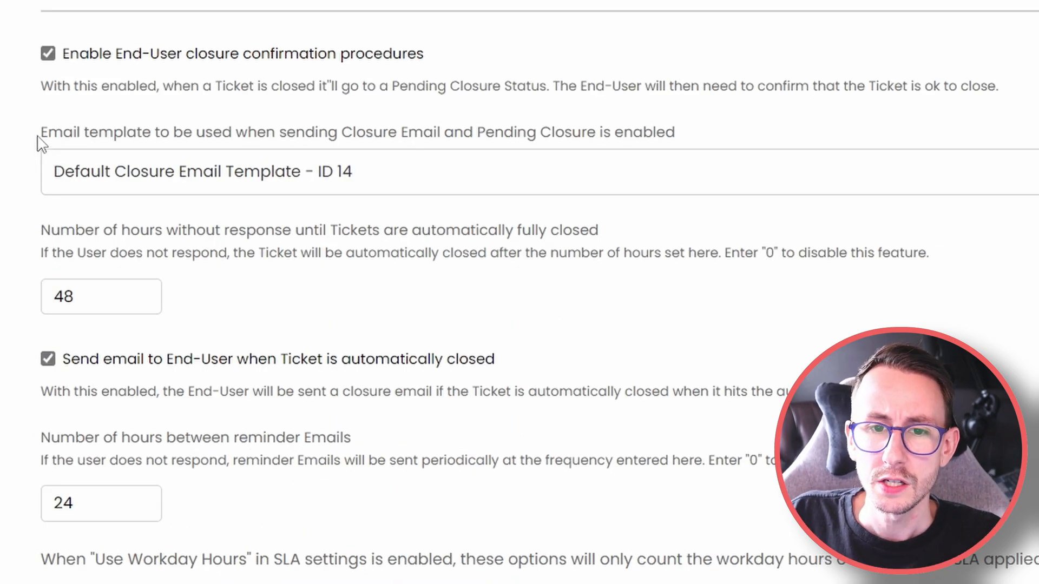
pyautogui.moveTo(684, 147)
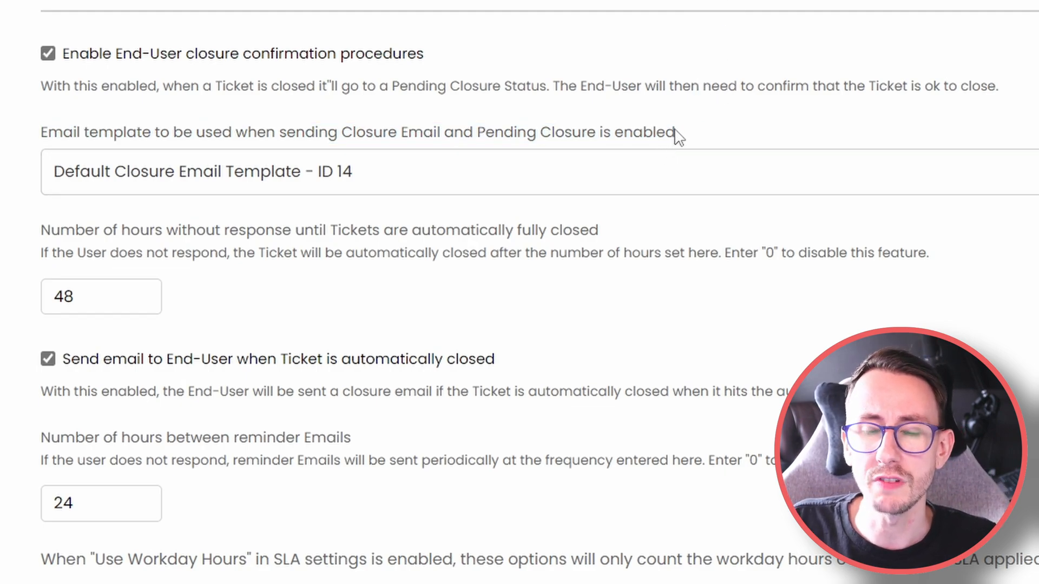
pyautogui.moveTo(693, 129)
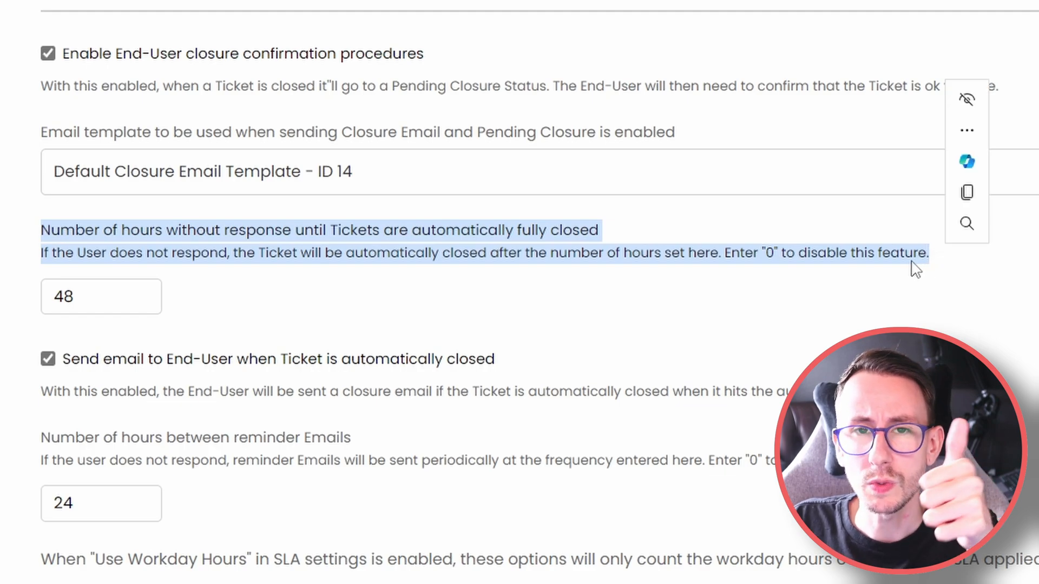
pyautogui.click(873, 277)
pyautogui.write('24')
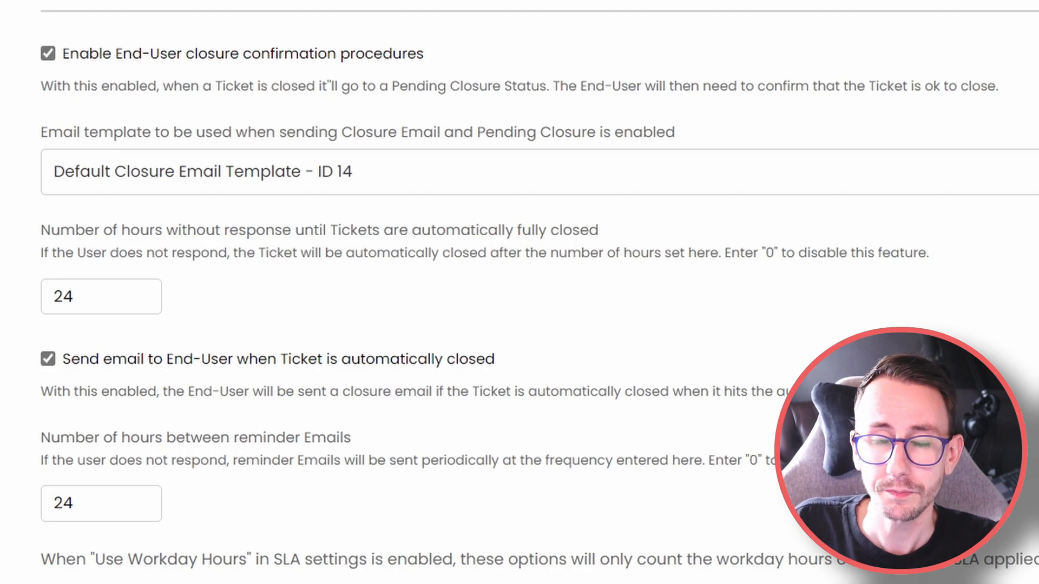
# - Change the hours between reminder emails from 24 to 8 and review the remaining closure options
pyautogui.scroll(-3)
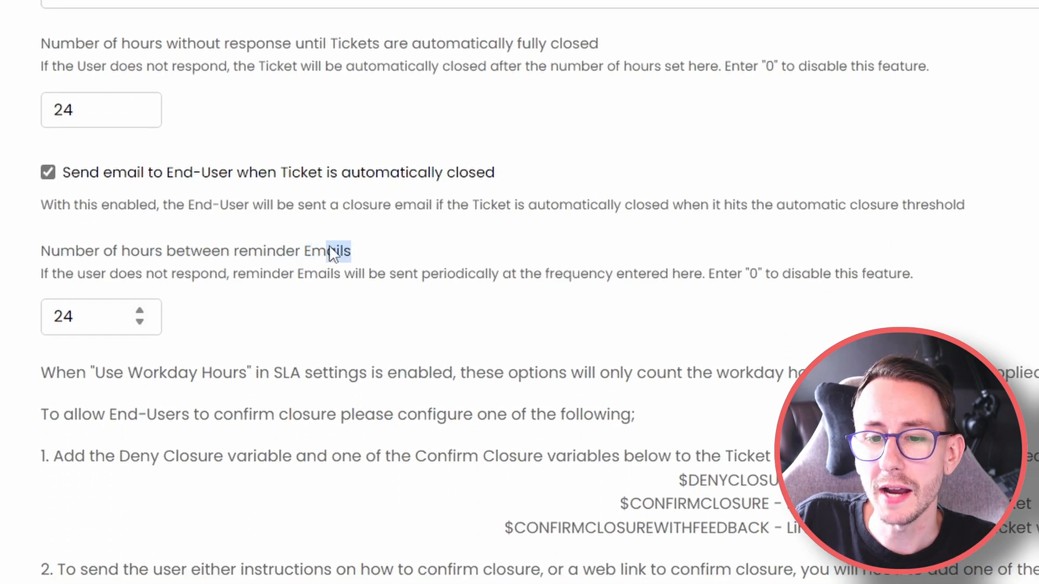
pyautogui.write('8')
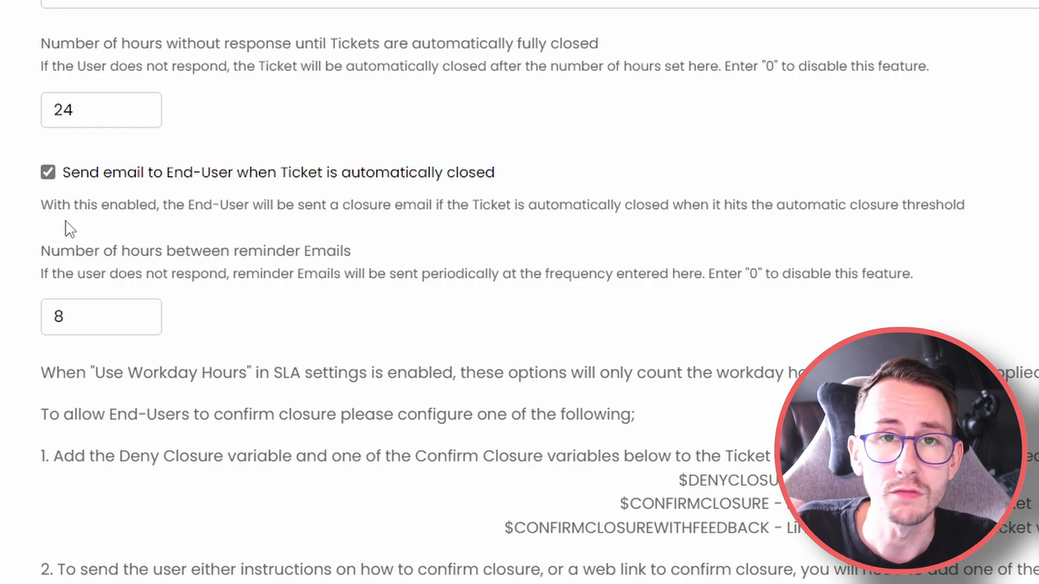
pyautogui.scroll(-3)
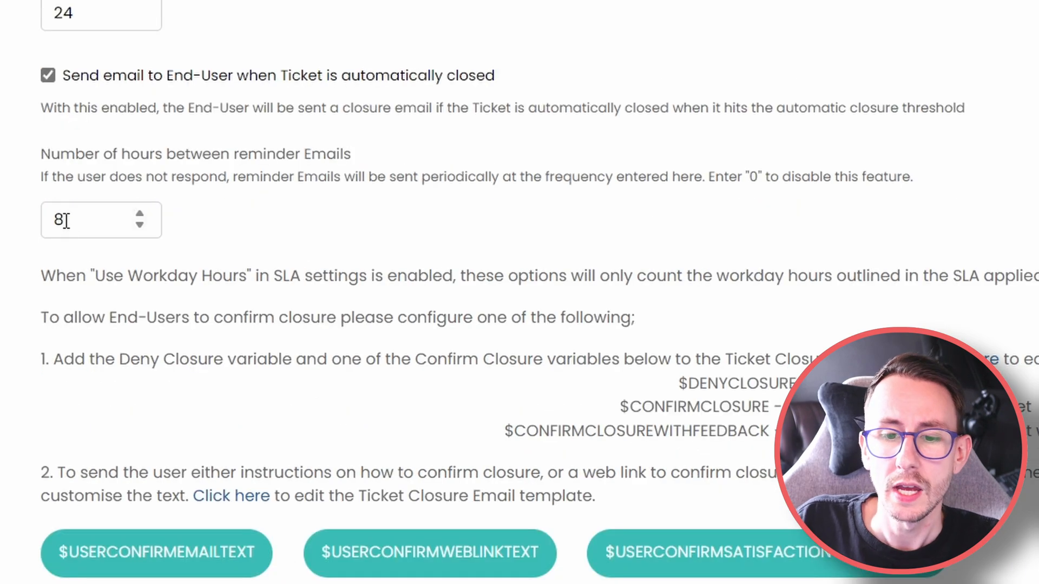
pyautogui.scroll(-3)
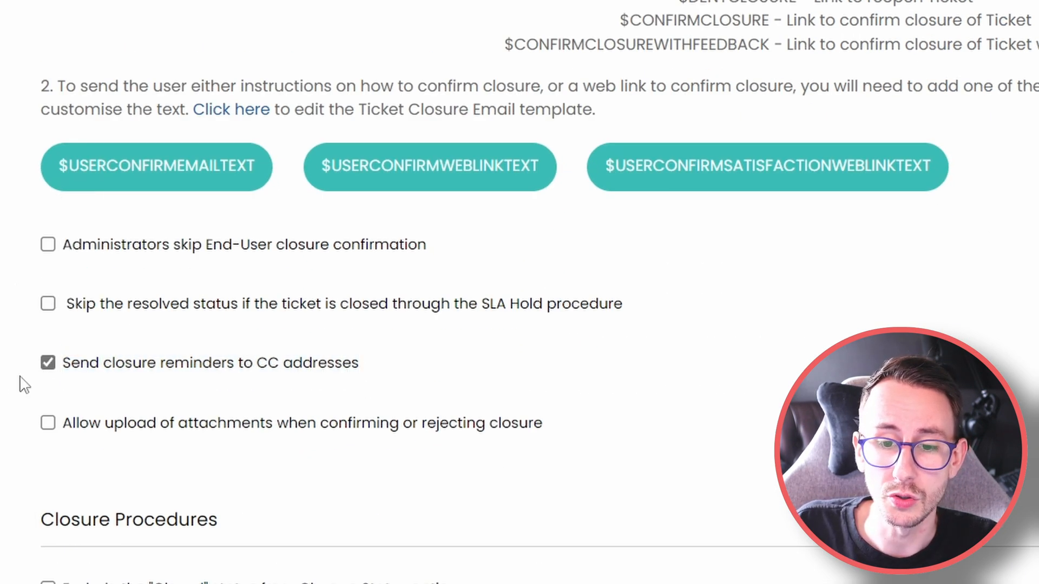
pyautogui.moveTo(151, 368)
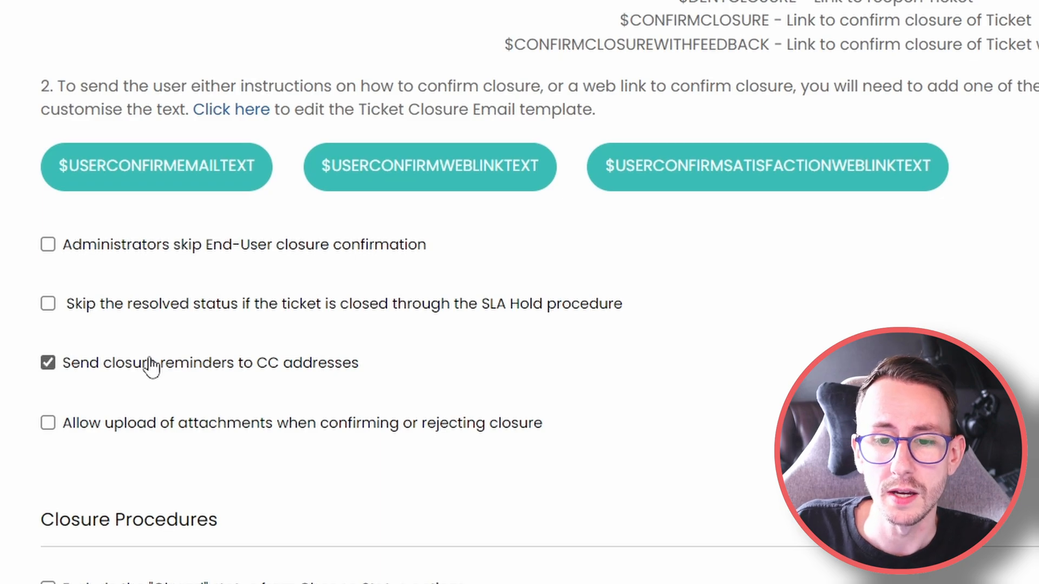
pyautogui.moveTo(386, 263)
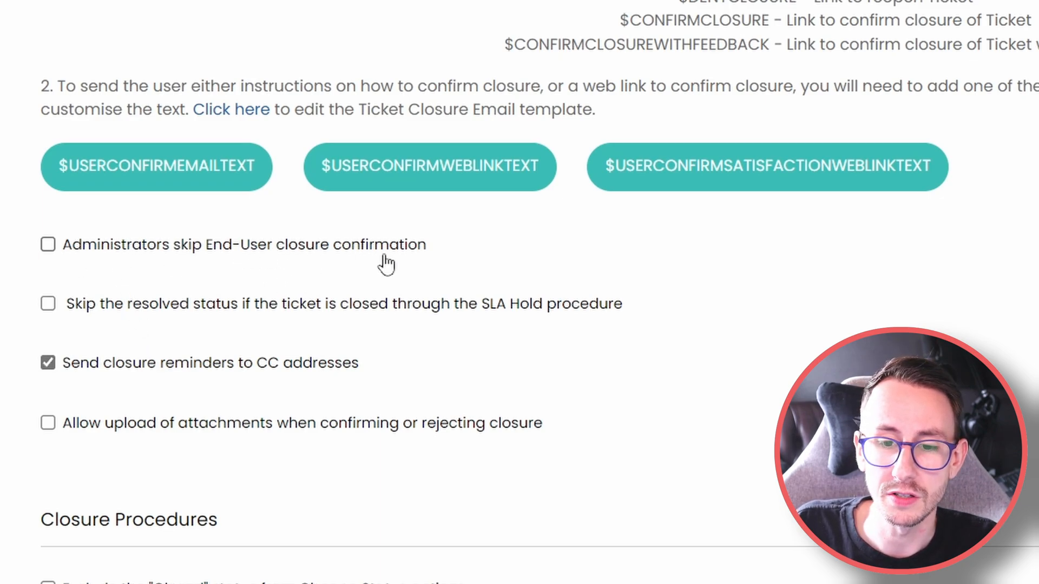
pyautogui.scroll(3)
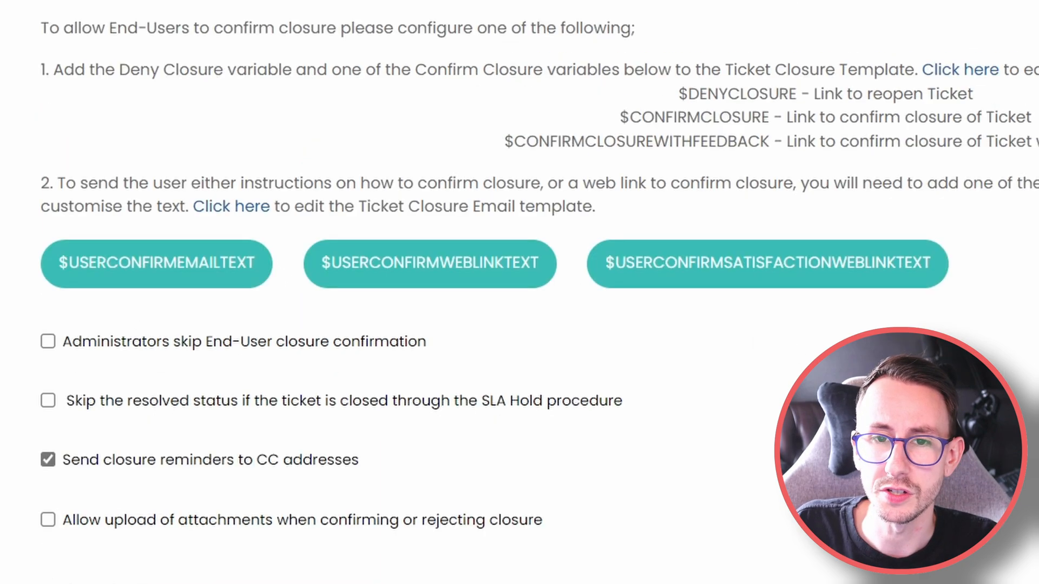
pyautogui.moveTo(1026, 352)
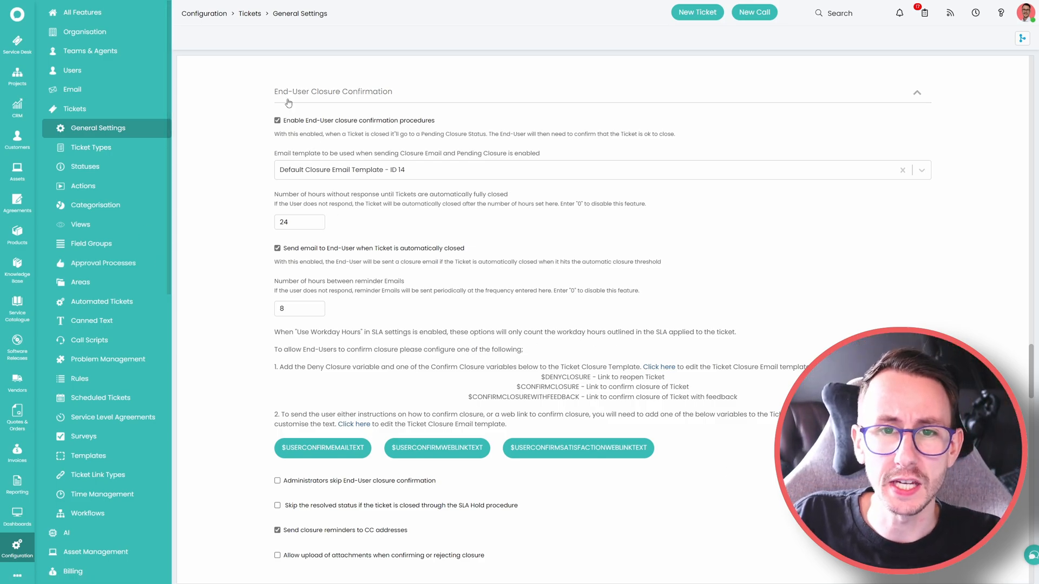
# - Edit the Resolved ticket status and enable sending of SLA hold reminders
pyautogui.click(85, 166)
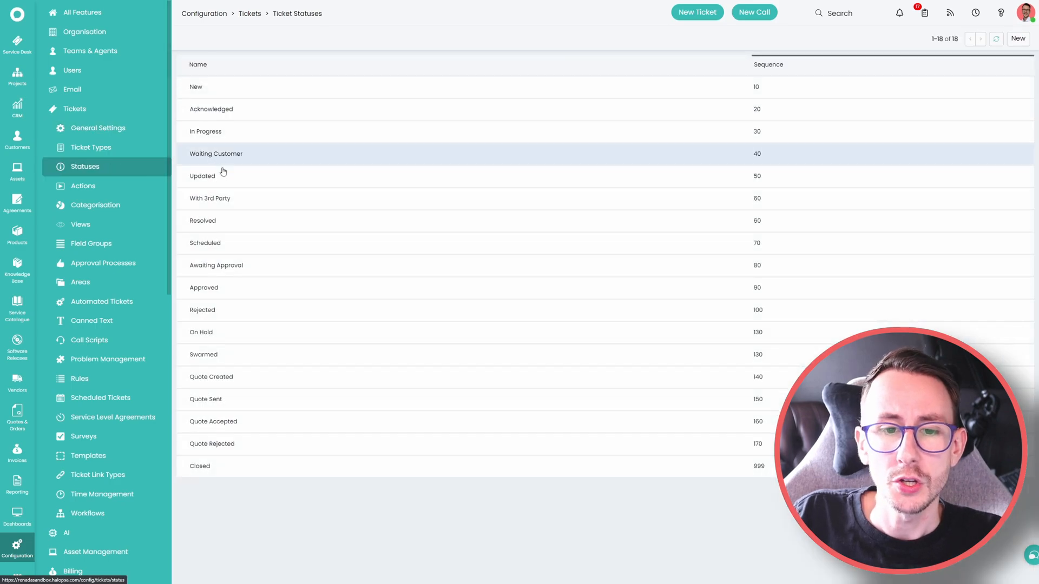
pyautogui.moveTo(239, 224)
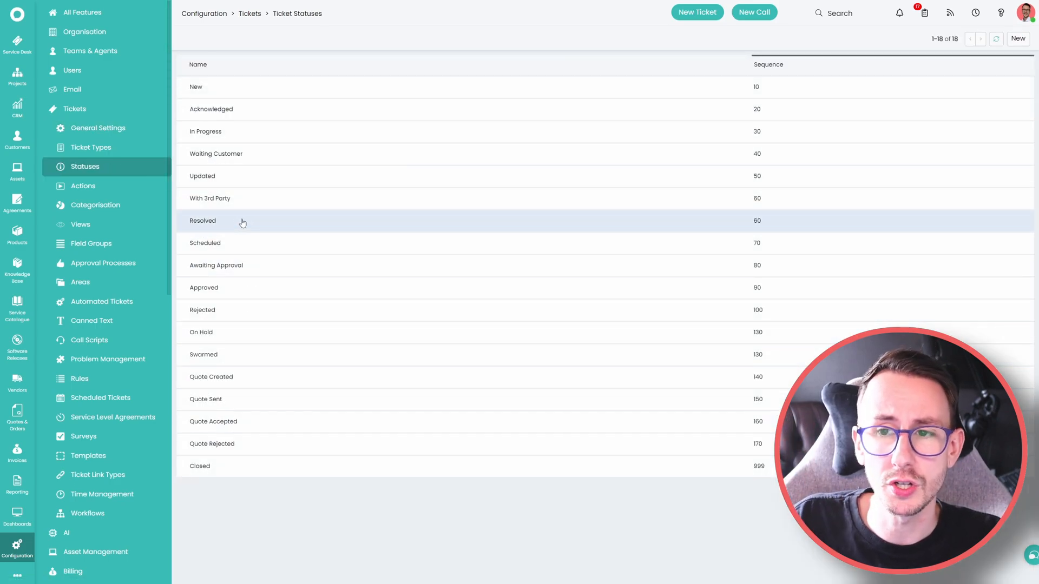
pyautogui.click(202, 221)
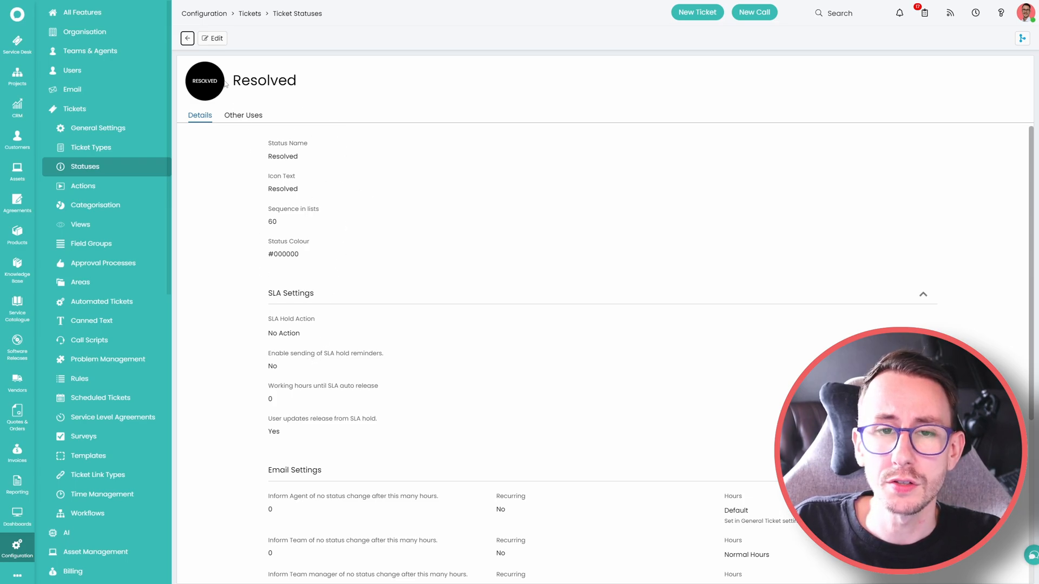
pyautogui.click(212, 38)
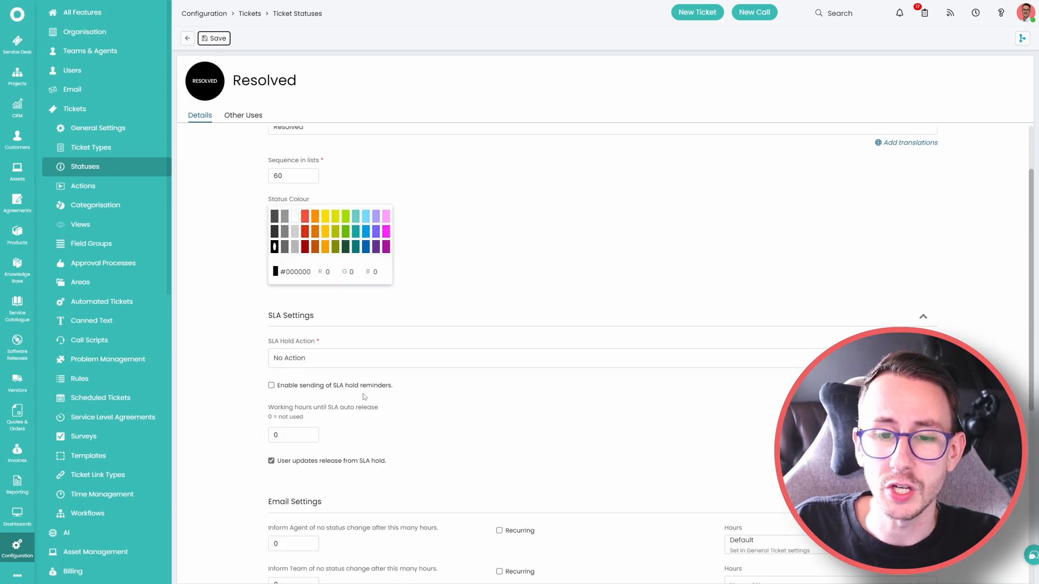
pyautogui.click(271, 385)
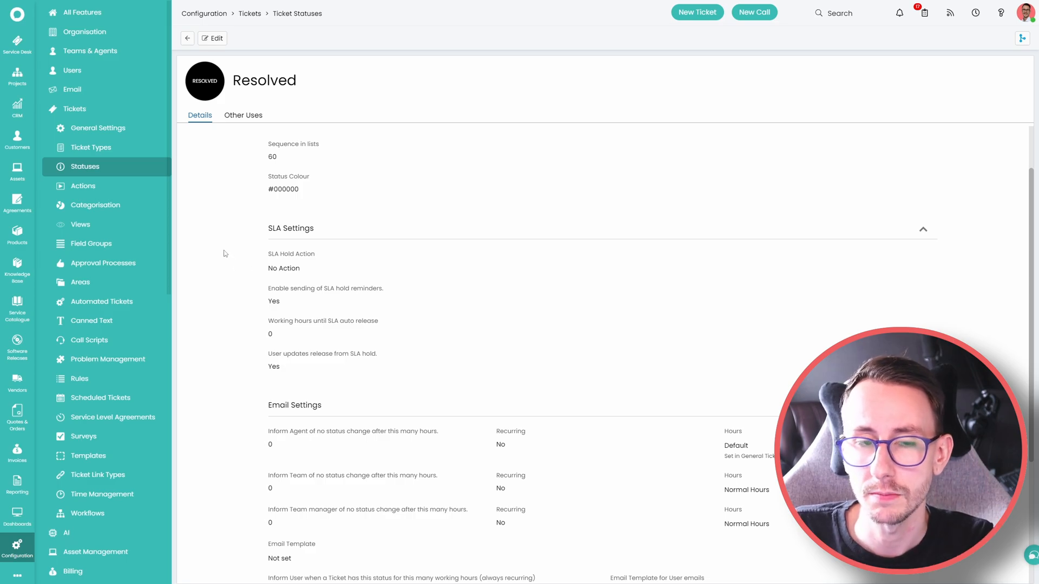
pyautogui.moveTo(98, 128)
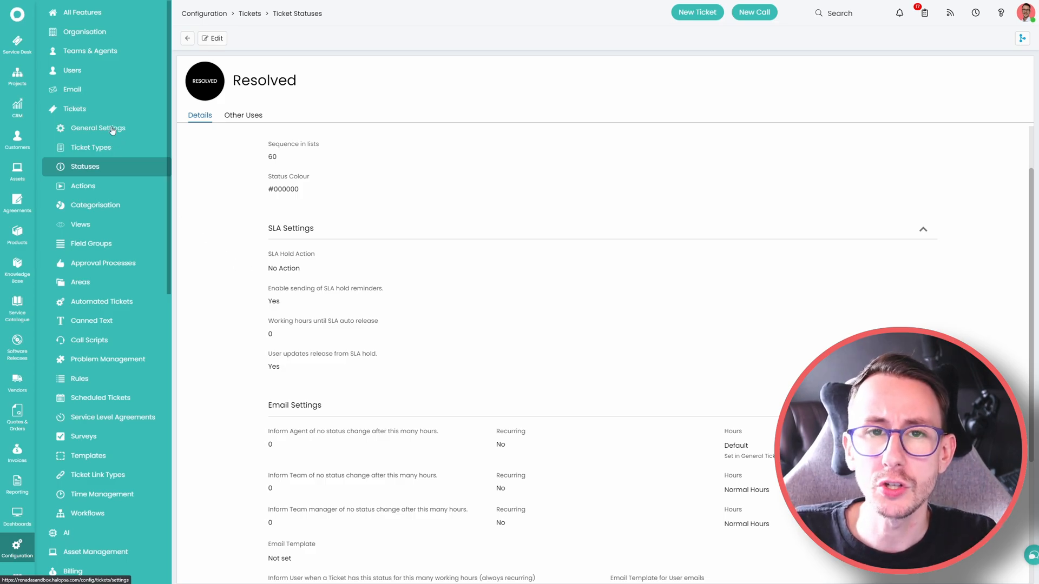
pyautogui.moveTo(97, 95)
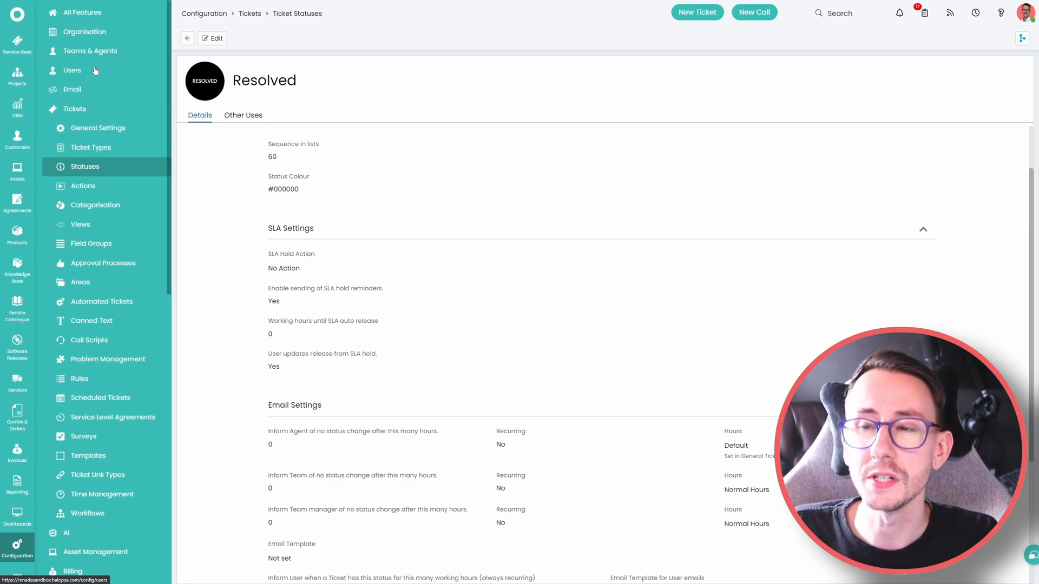
# - Set the closure email to 'Ticket Closed (Pending Closure) Template - ID 327', then view Email Templates
pyautogui.click(98, 127)
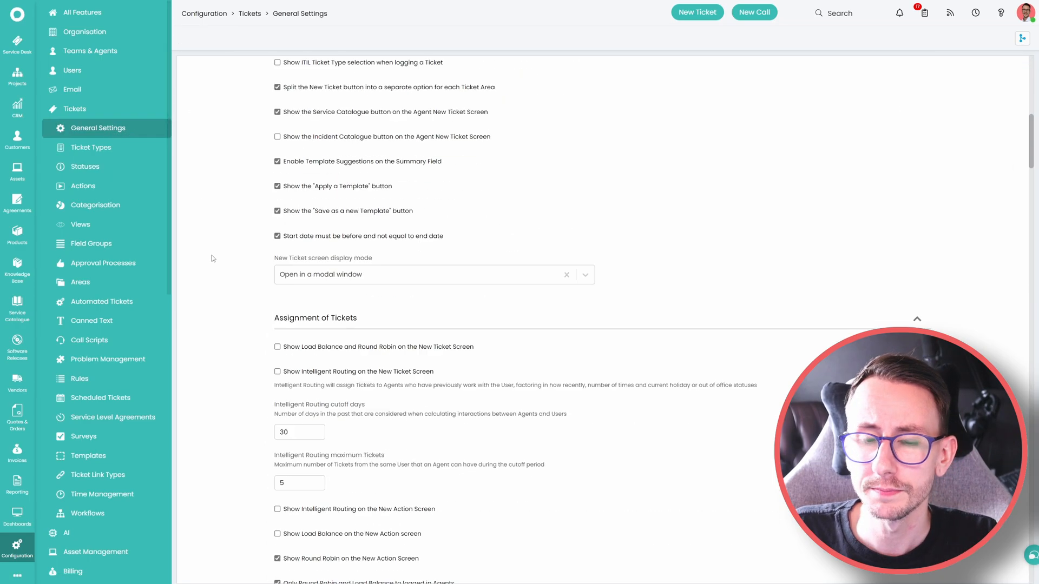
pyautogui.scroll(-3)
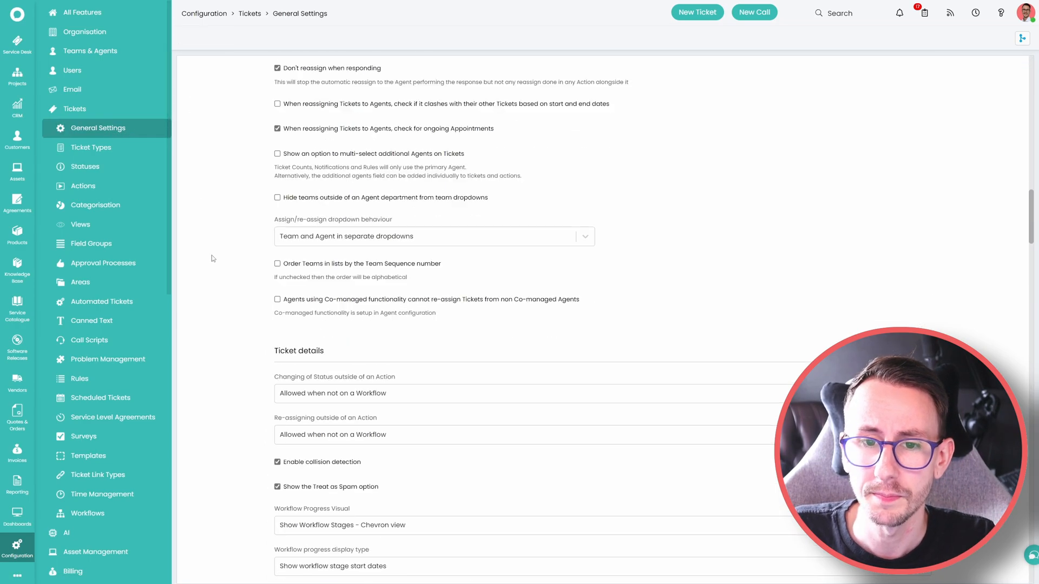
pyautogui.scroll(-3)
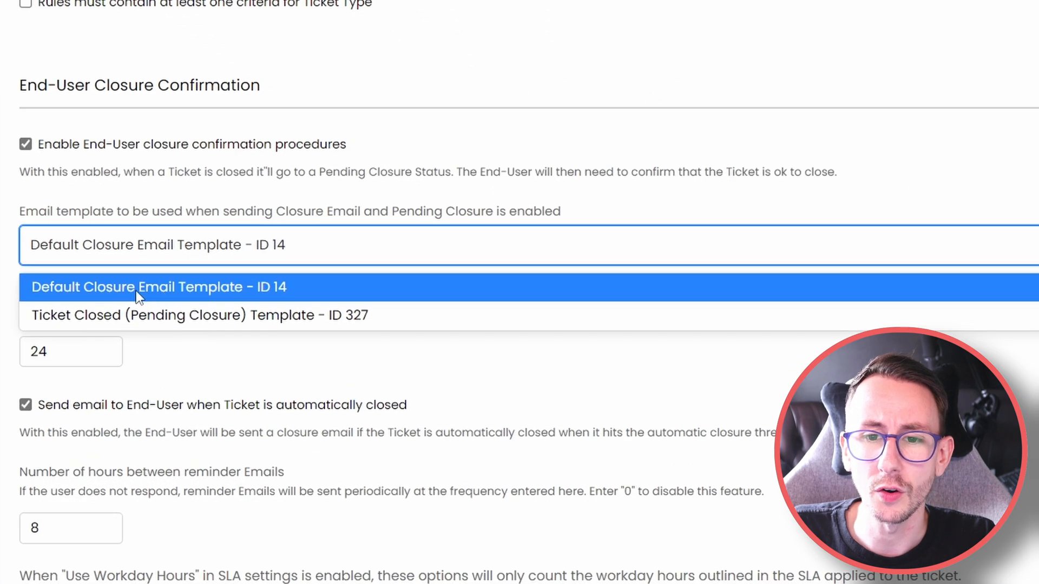
pyautogui.moveTo(233, 289)
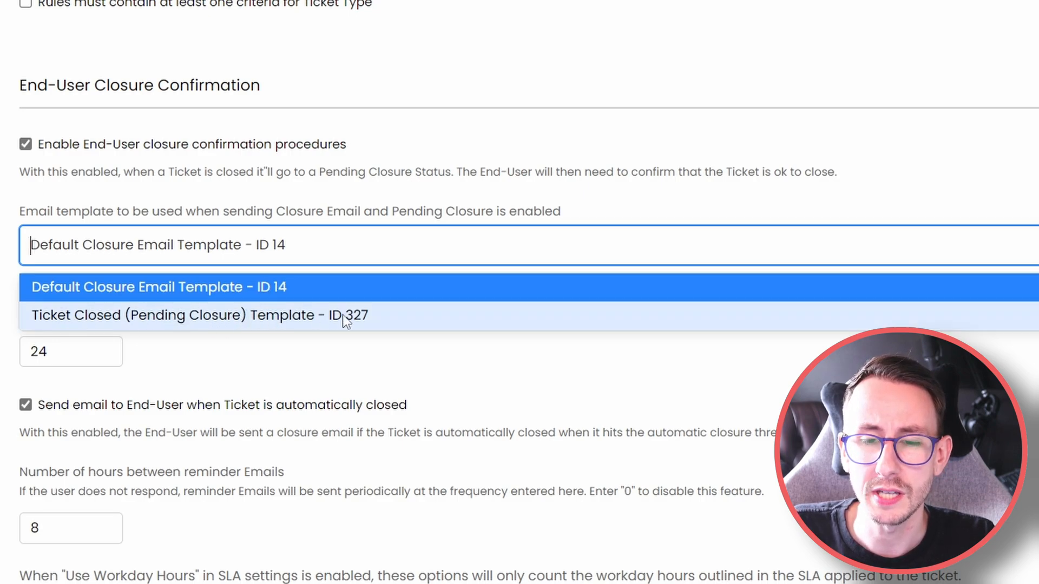
pyautogui.moveTo(383, 313)
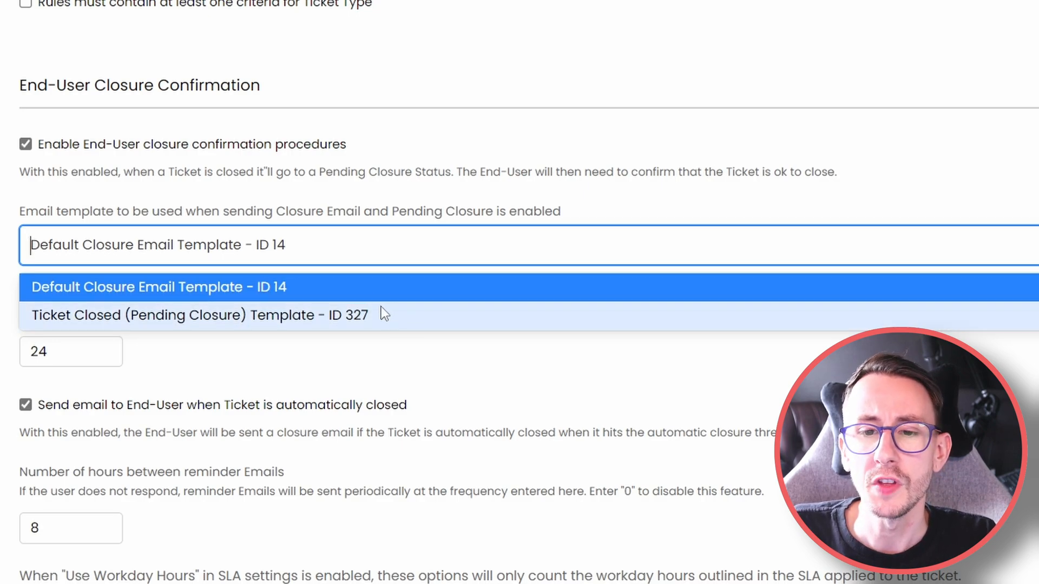
pyautogui.click(197, 315)
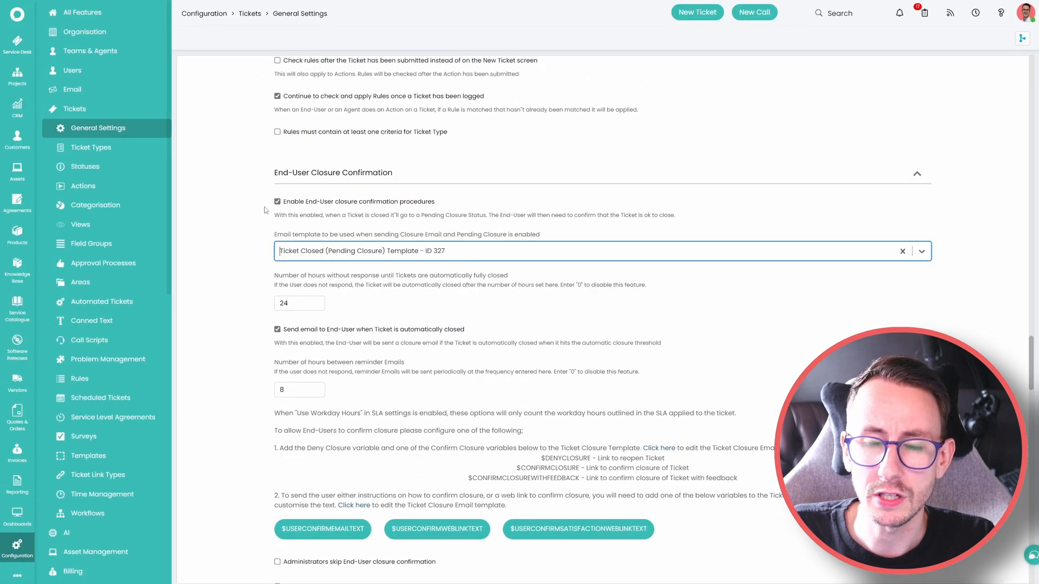
pyautogui.click(72, 89)
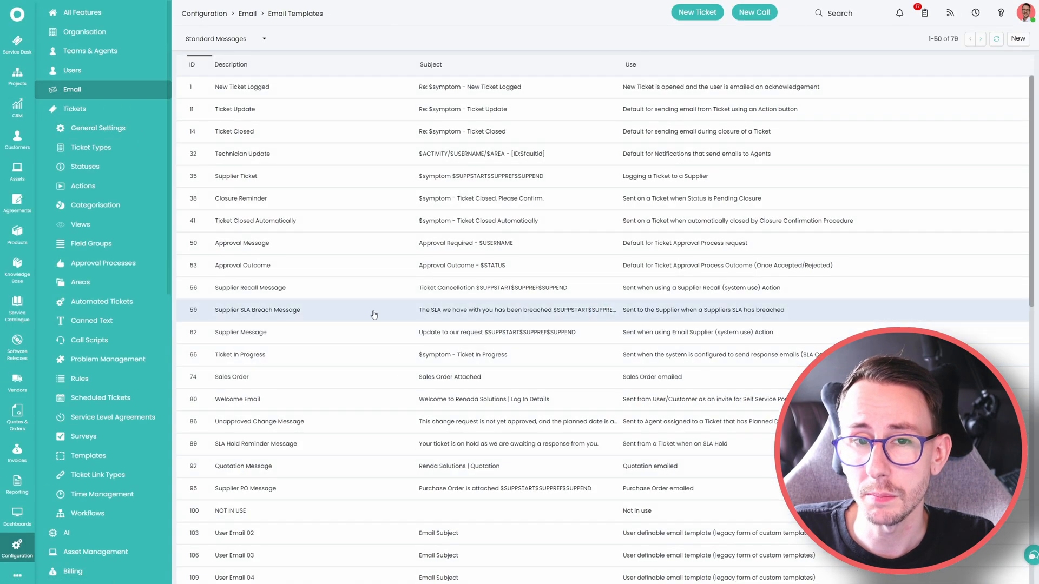
# - Open 'Ticket Closed (Pending Closure)' from page two of Email Templates to review its body
pyautogui.scroll(-3)
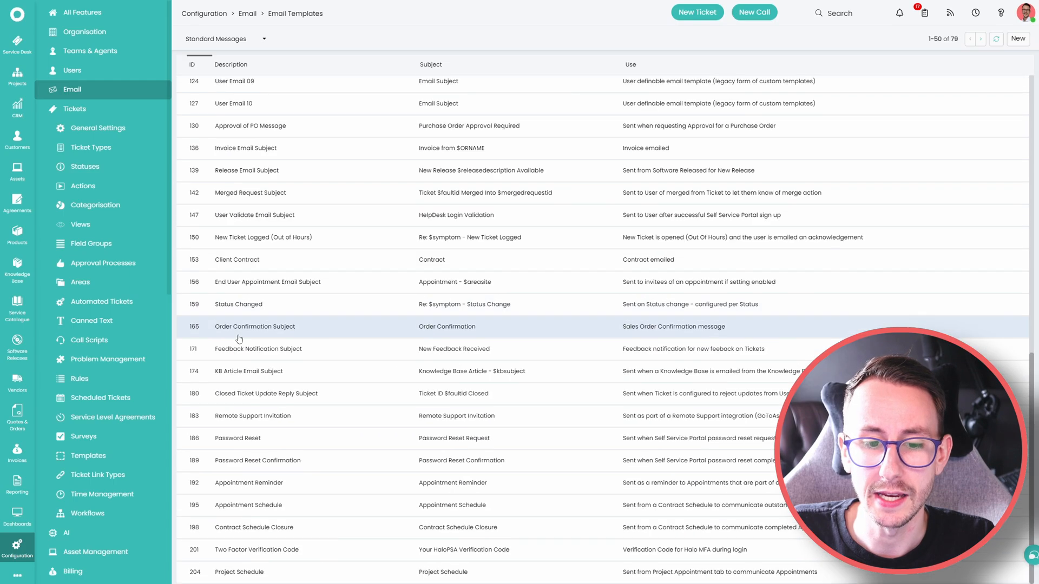
pyautogui.click(980, 39)
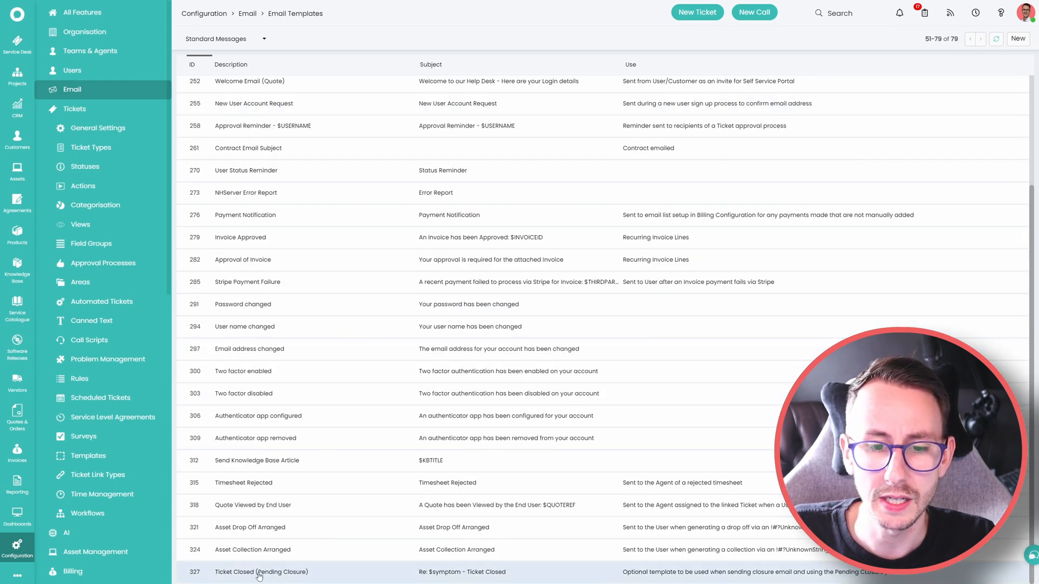
pyautogui.click(261, 572)
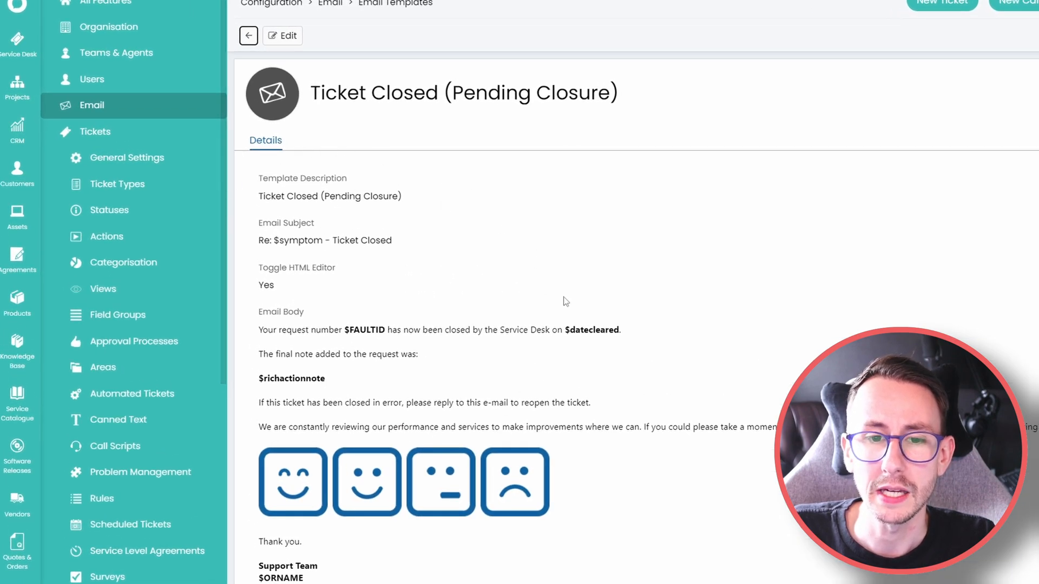
pyautogui.moveTo(296, 325)
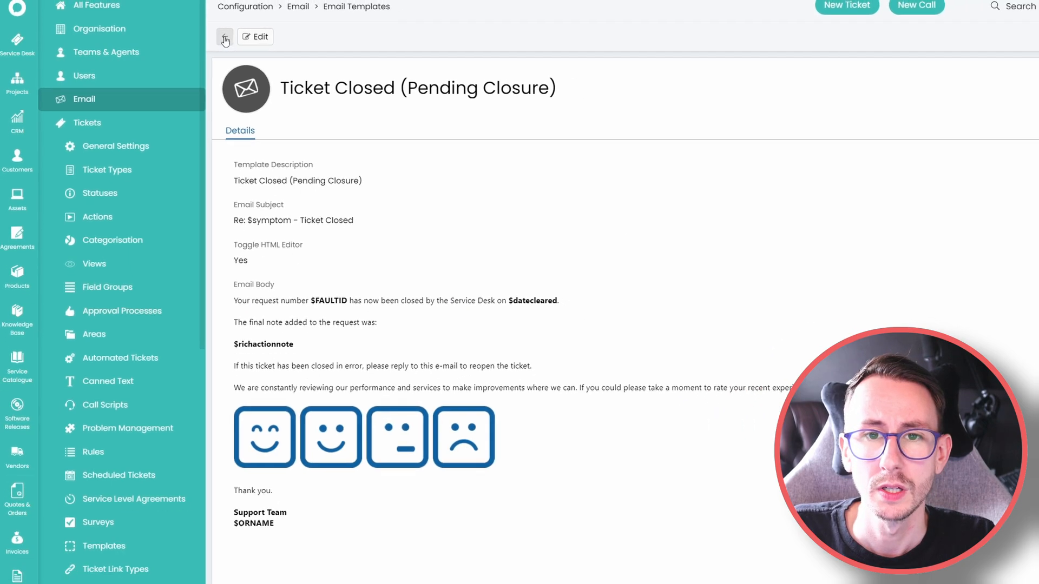
pyautogui.click(224, 36)
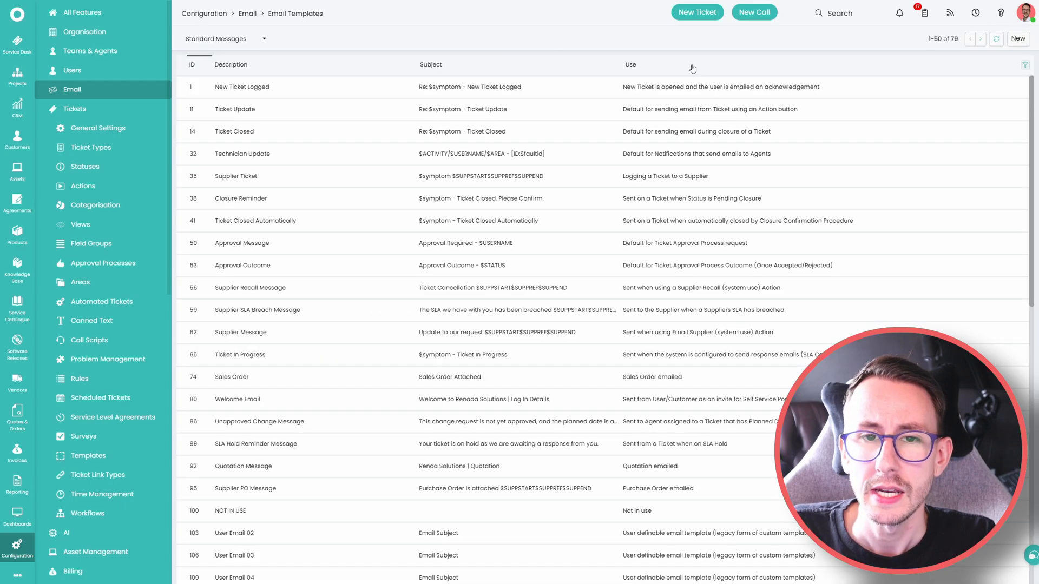
pyautogui.click(979, 39)
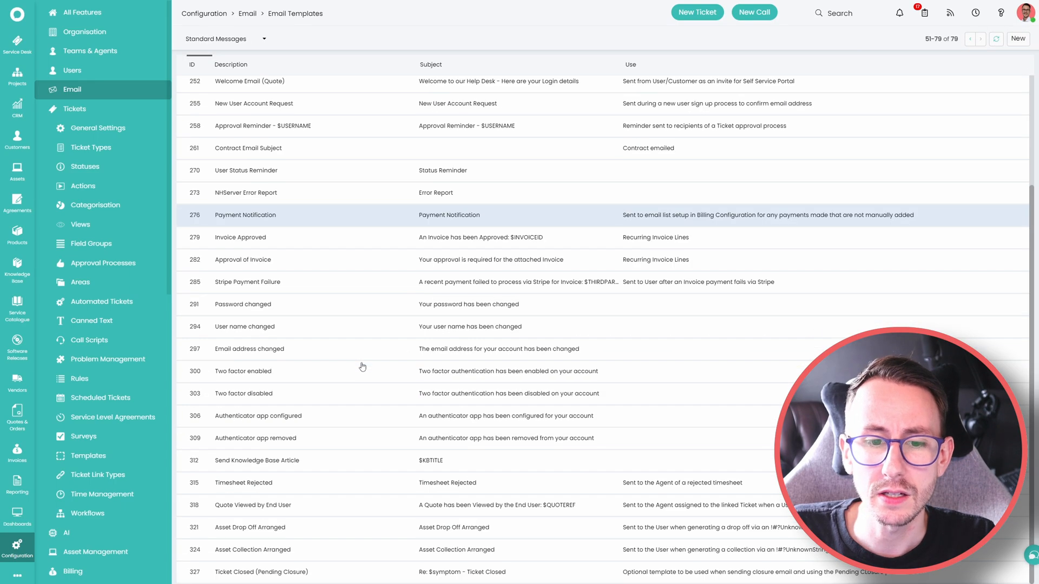
pyautogui.click(261, 572)
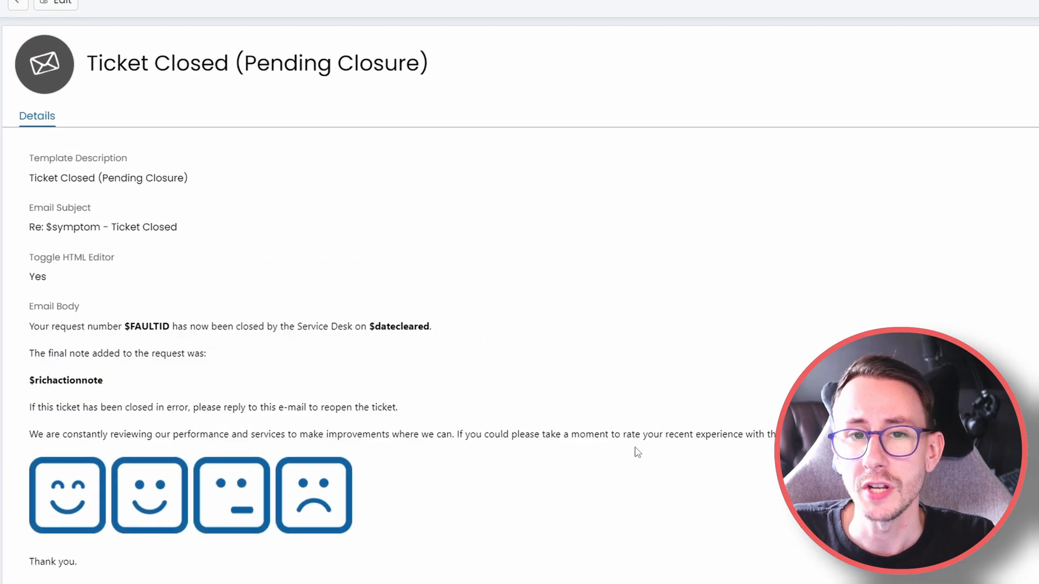
pyautogui.moveTo(610, 378)
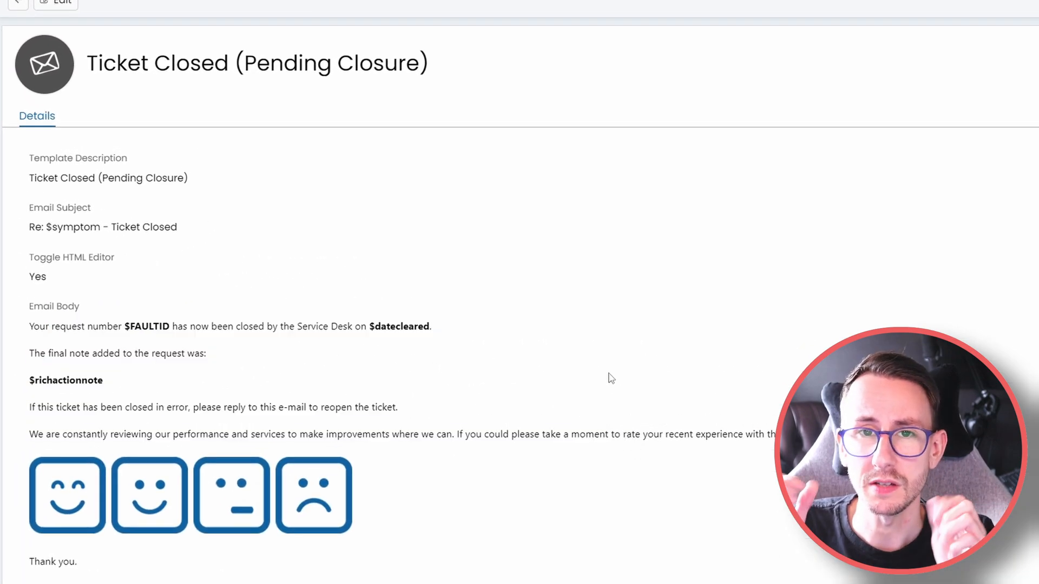
pyautogui.moveTo(251, 316)
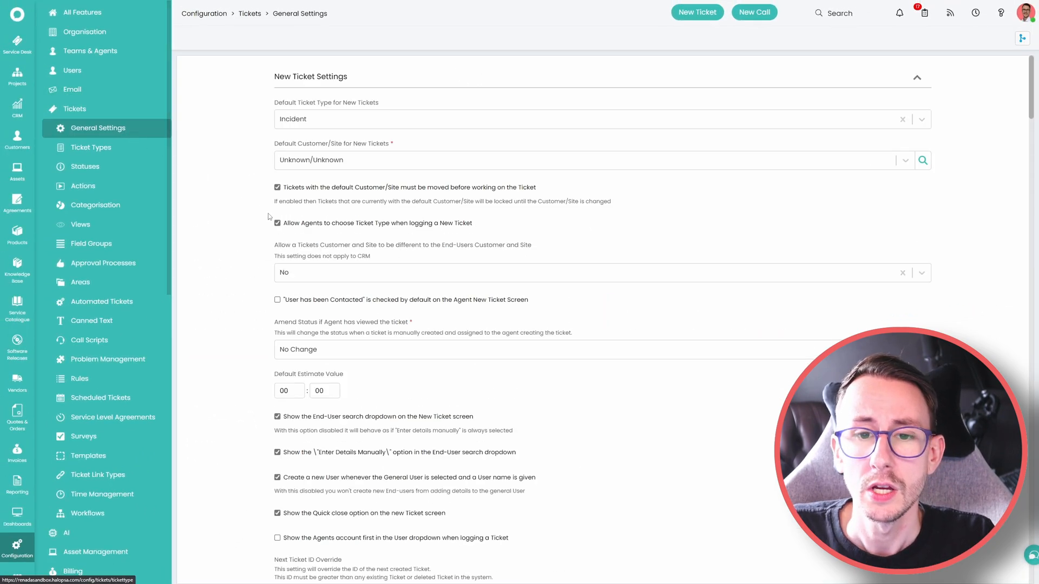
pyautogui.moveTo(17, 515)
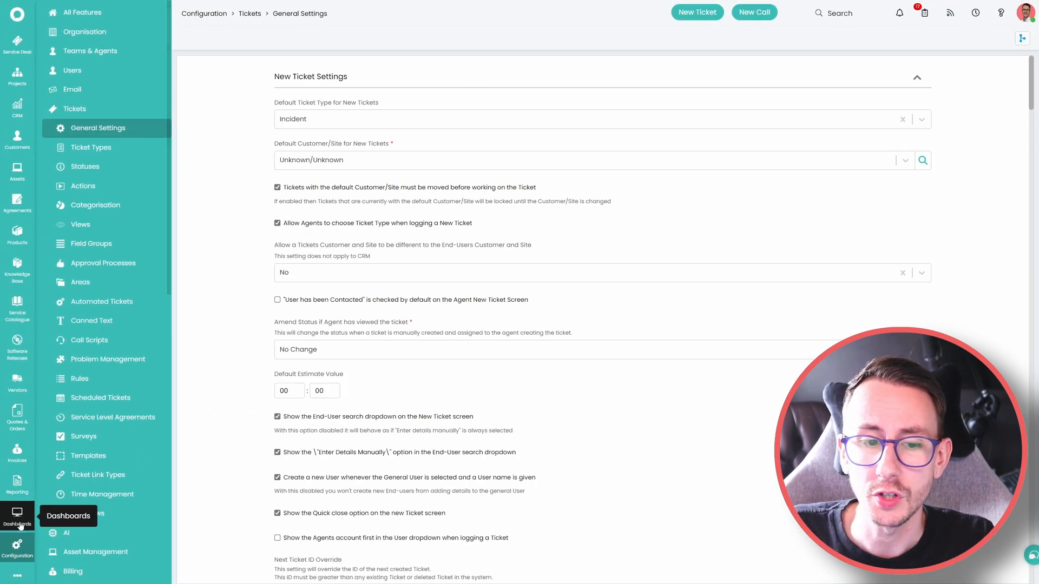
pyautogui.scroll(-3)
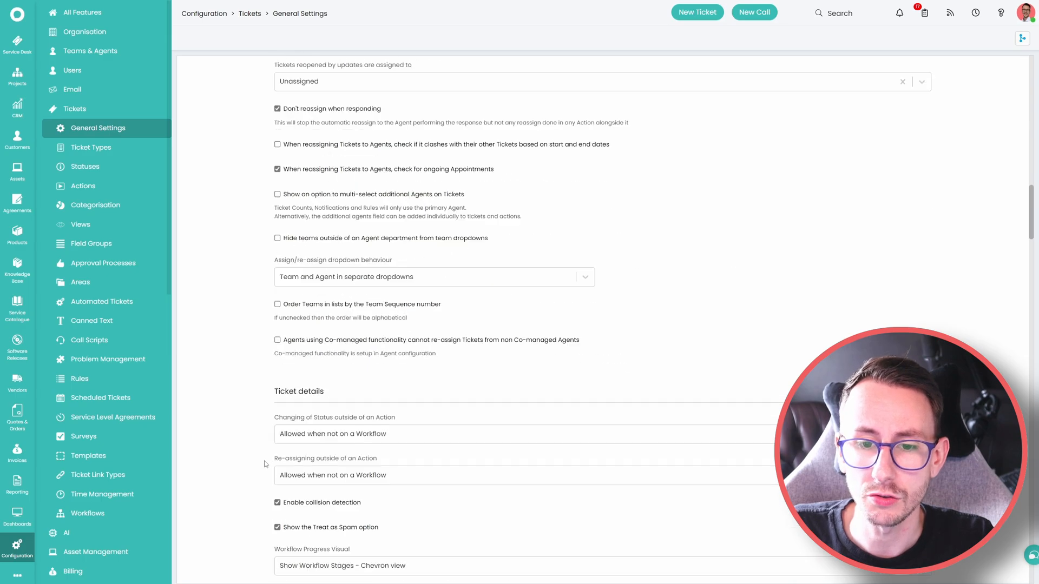
pyautogui.scroll(-3)
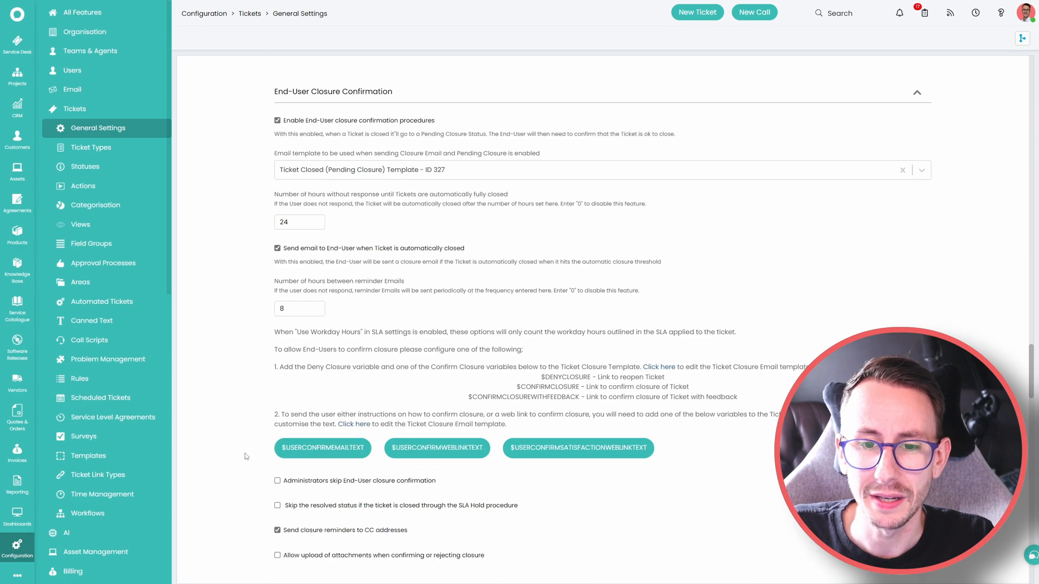
pyautogui.scroll(3)
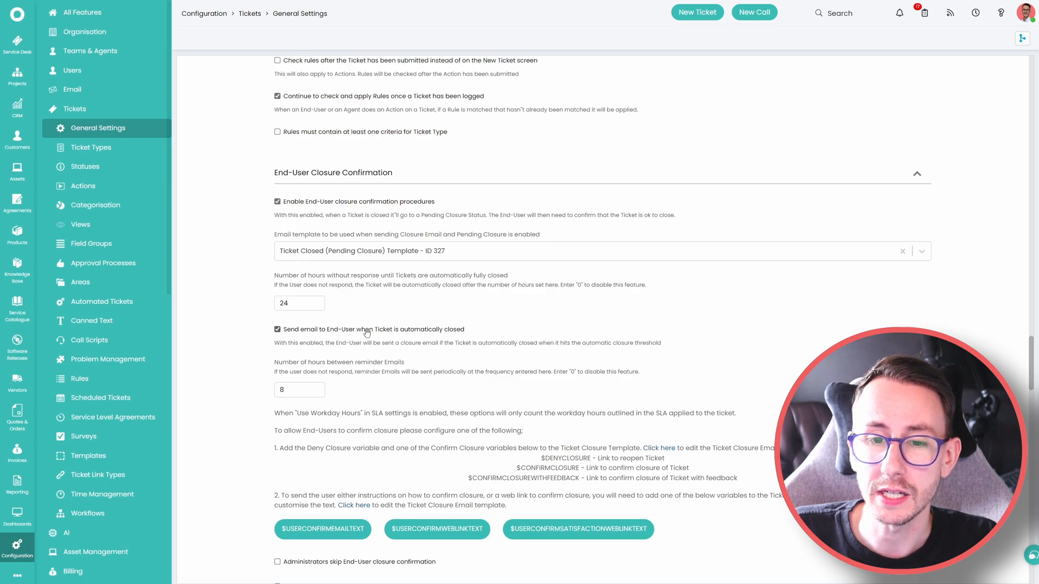
pyautogui.moveTo(240, 341)
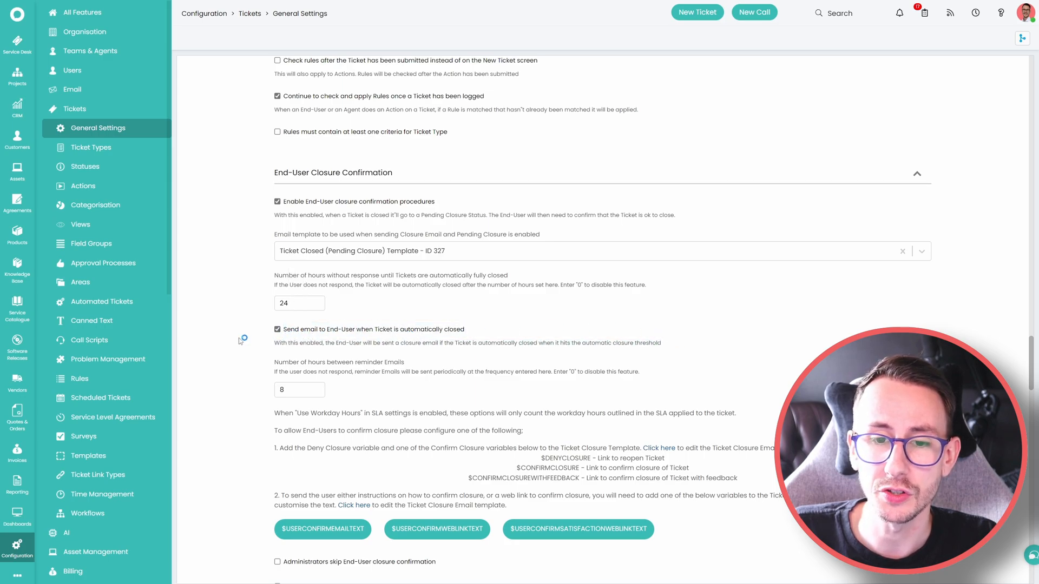
pyautogui.moveTo(245, 350)
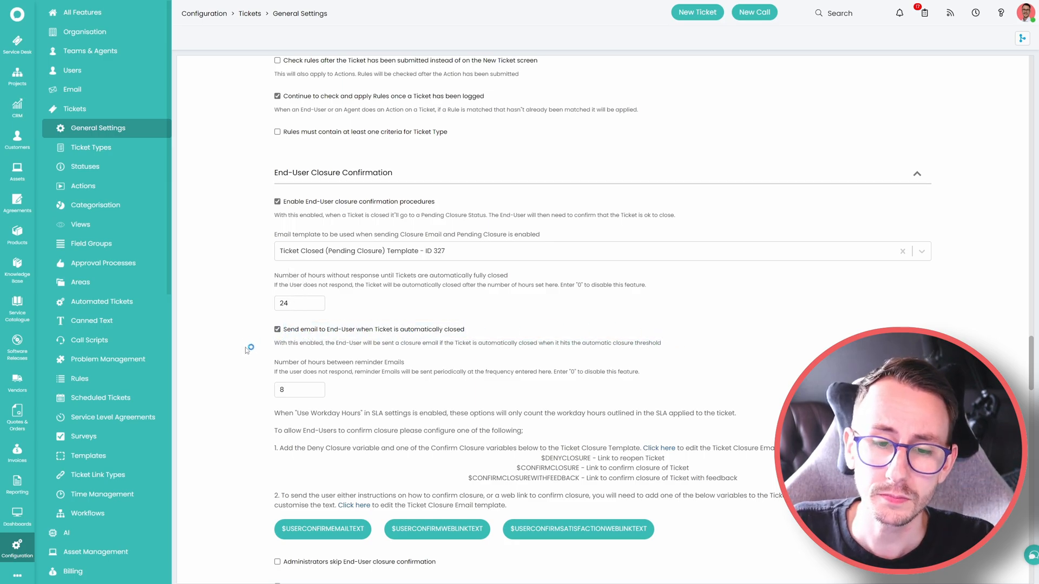
pyautogui.scroll(-3)
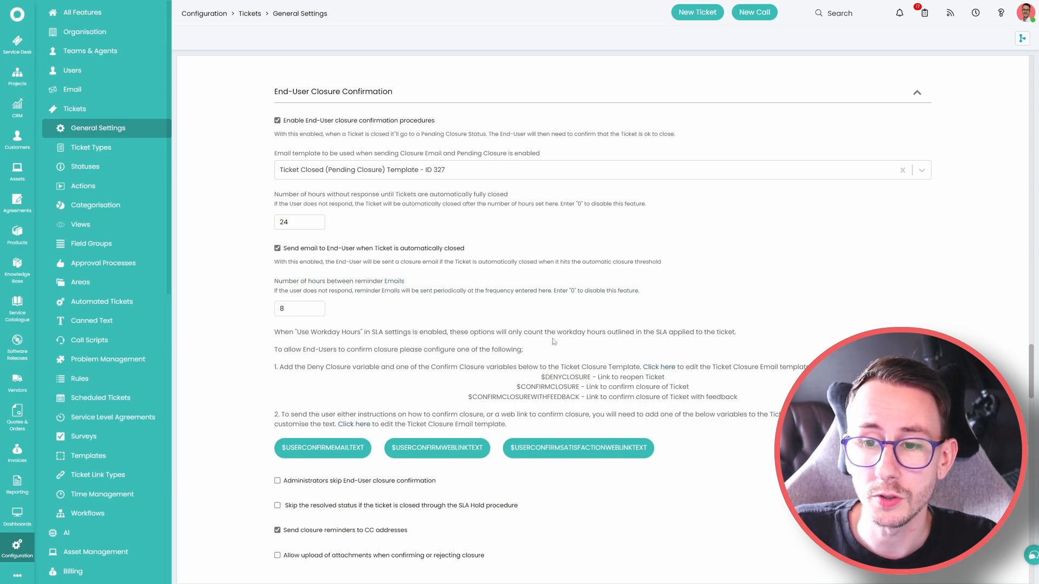
pyautogui.scroll(-3)
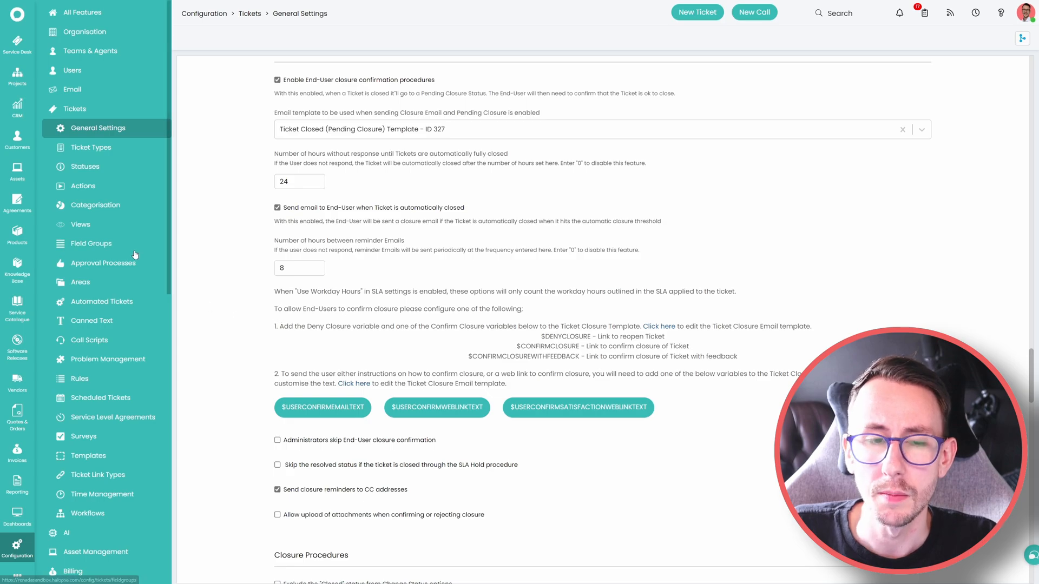
pyautogui.click(72, 89)
pyautogui.write('remind')
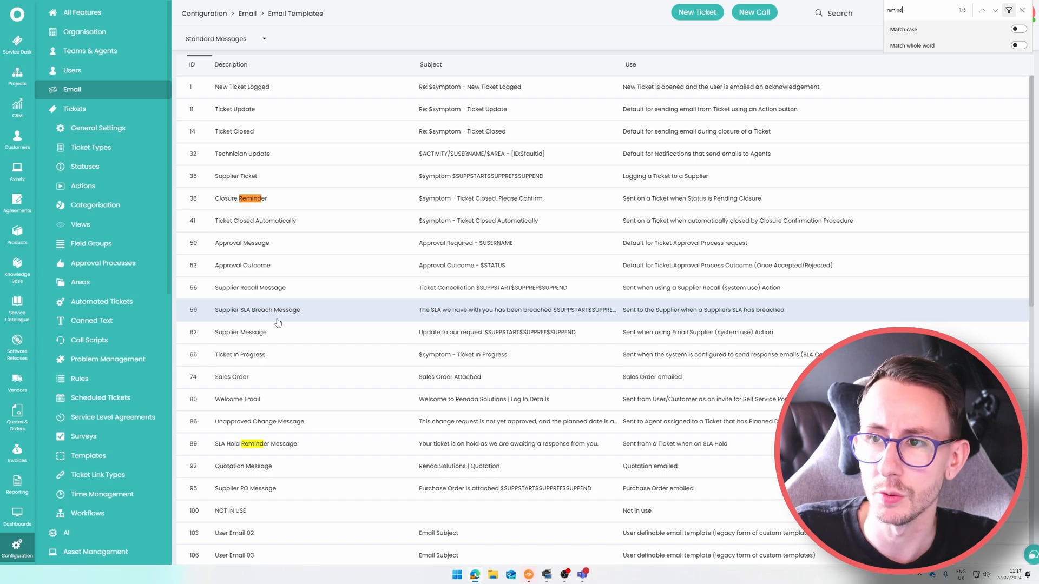
pyautogui.write('er')
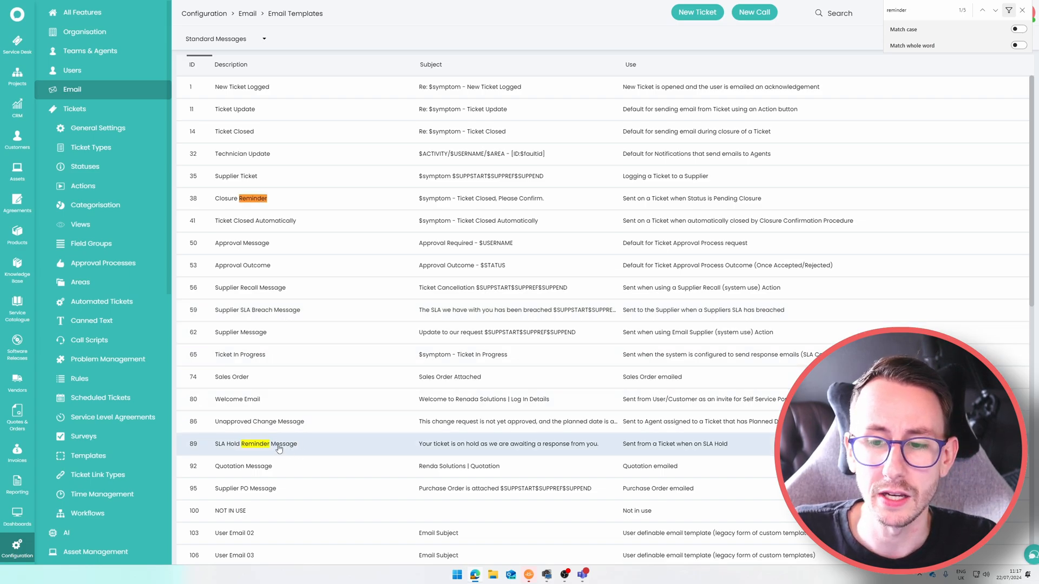
pyautogui.click(255, 443)
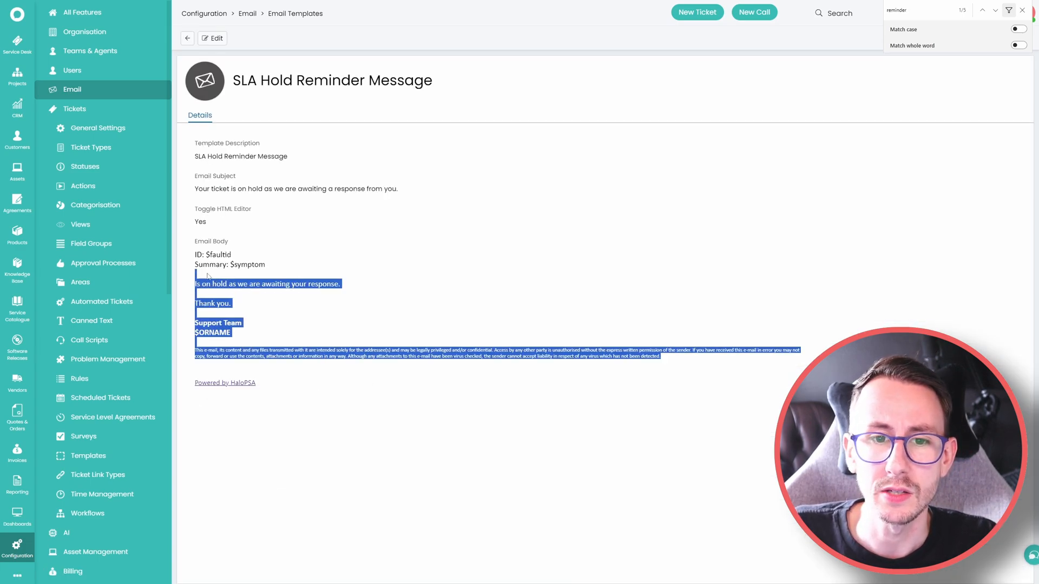
pyautogui.click(383, 312)
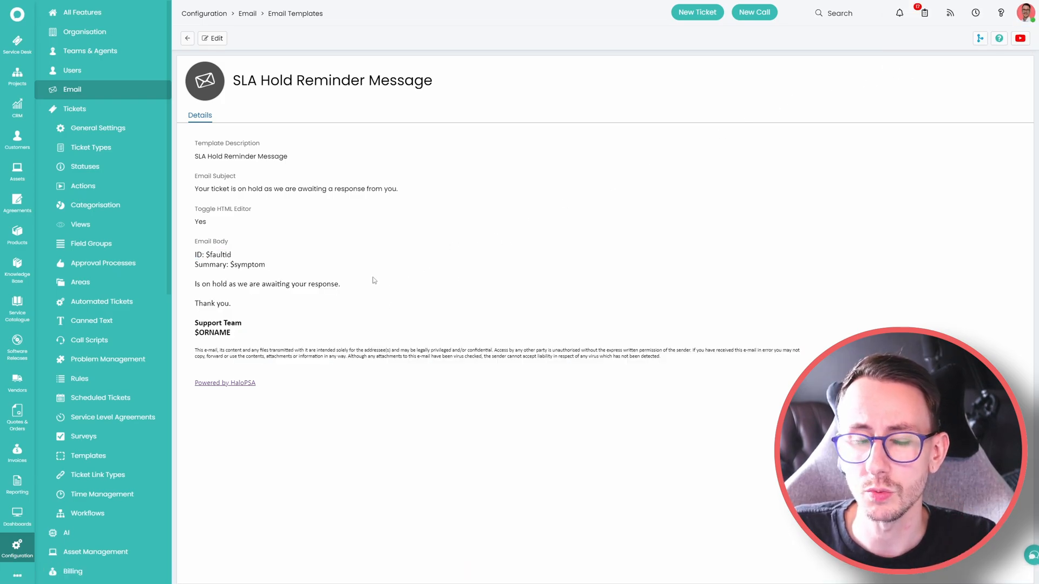
pyautogui.moveTo(198, 66)
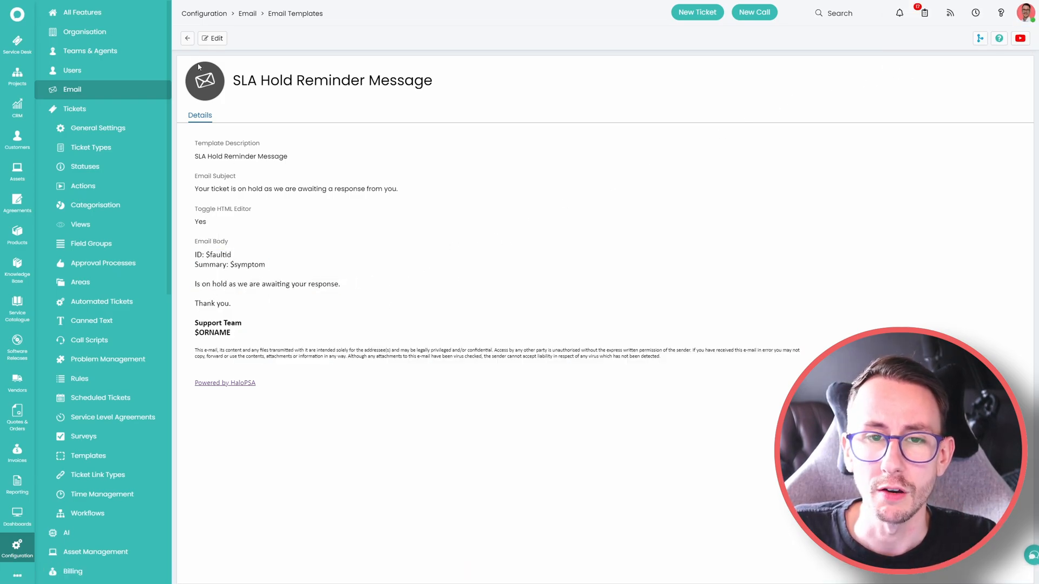
pyautogui.click(187, 38)
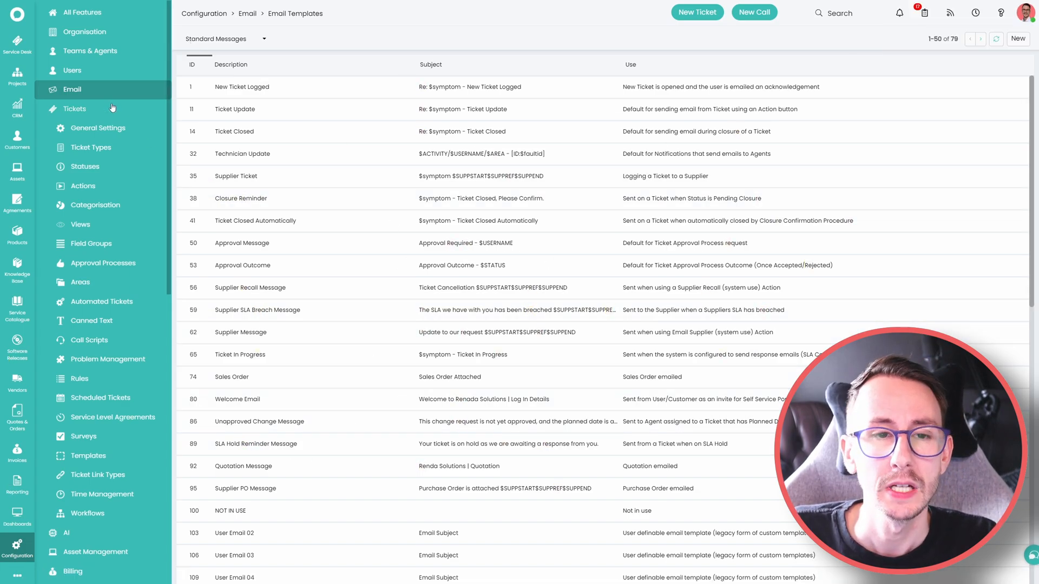
# - Reopen ticket General Settings and scroll through the ticket details options
pyautogui.click(98, 128)
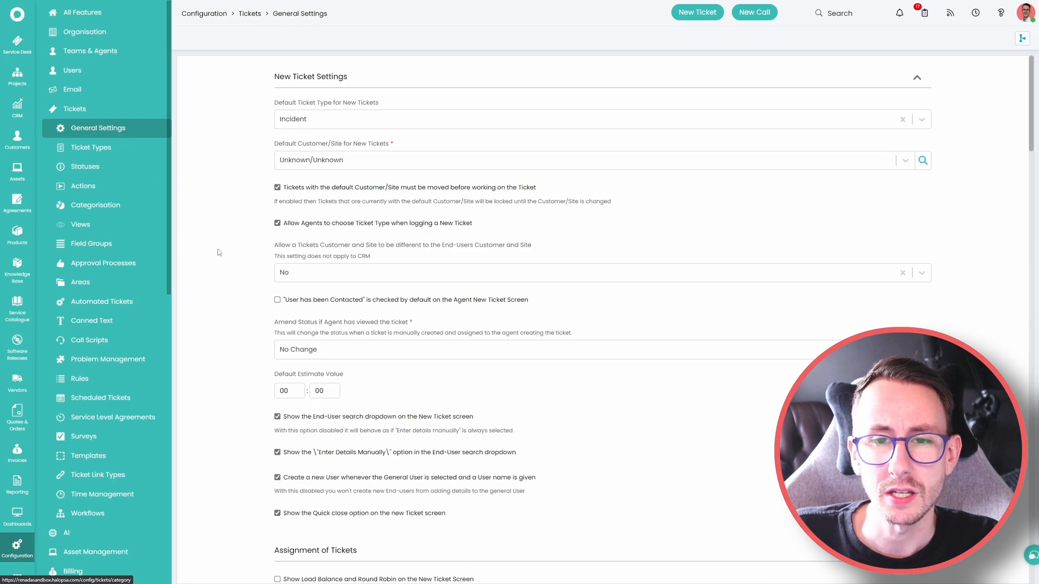
pyautogui.scroll(-3)
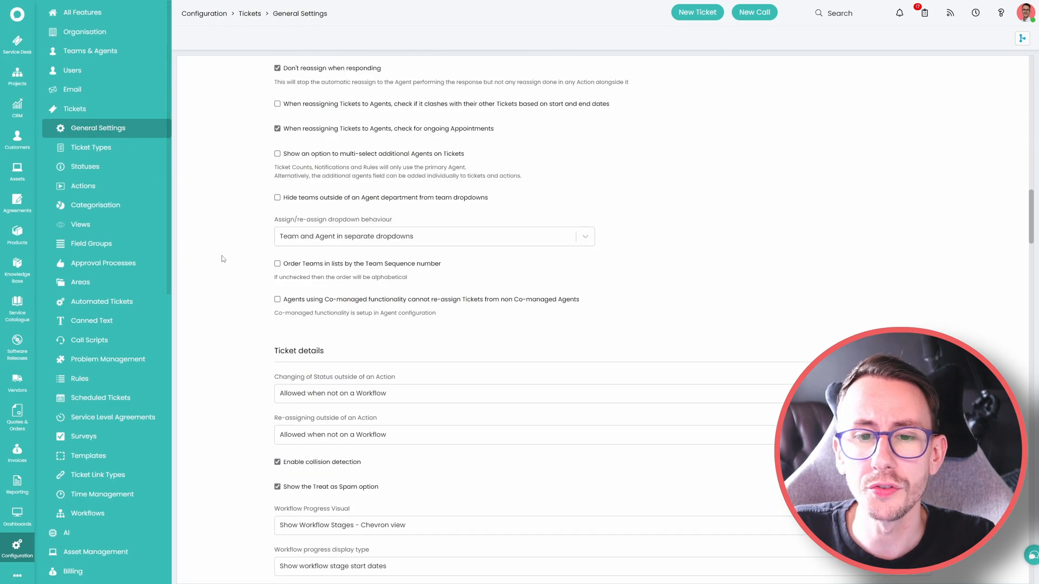
pyautogui.scroll(-3)
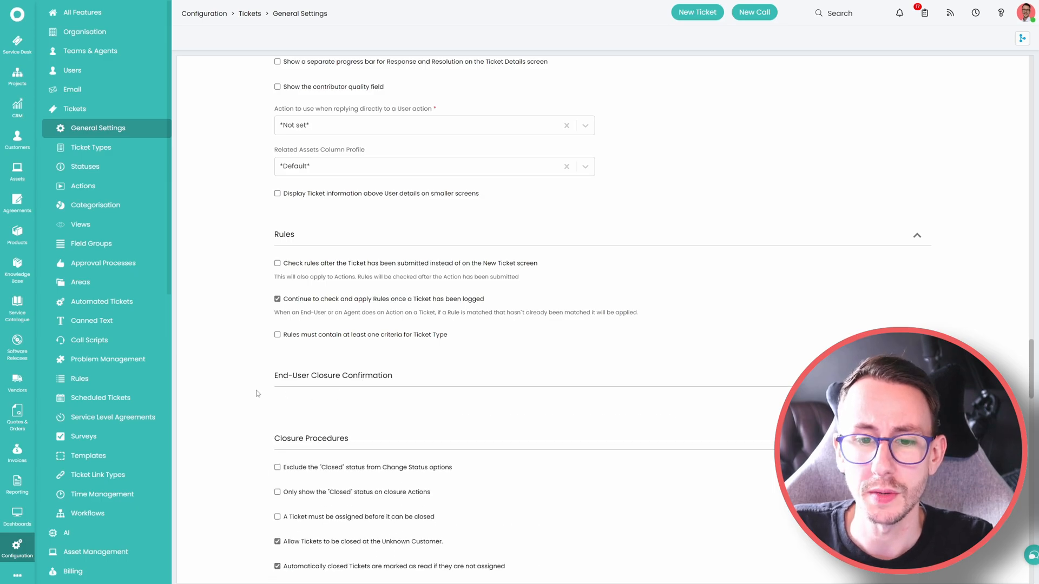
pyautogui.scroll(3)
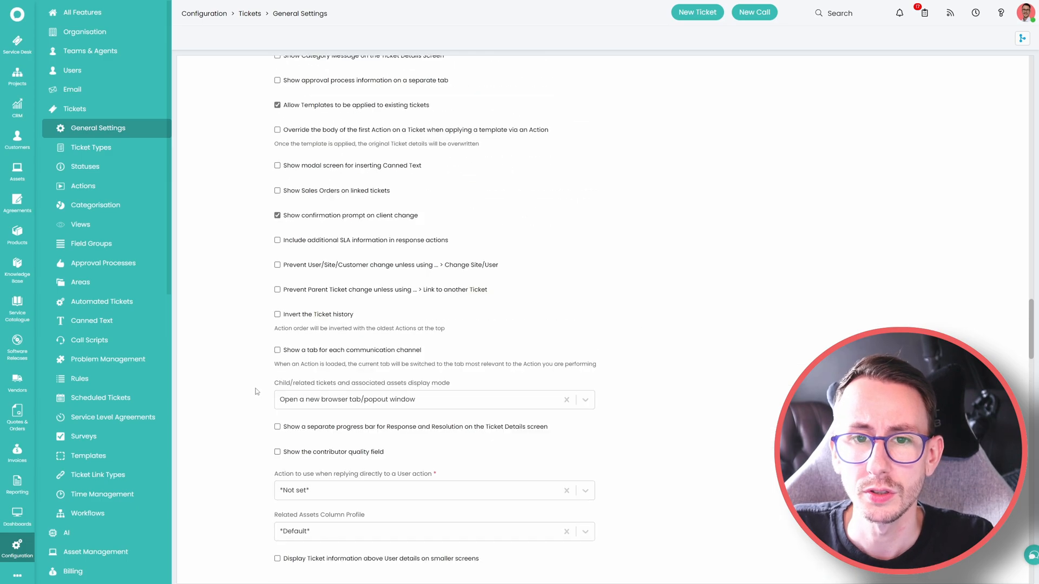
pyautogui.scroll(3)
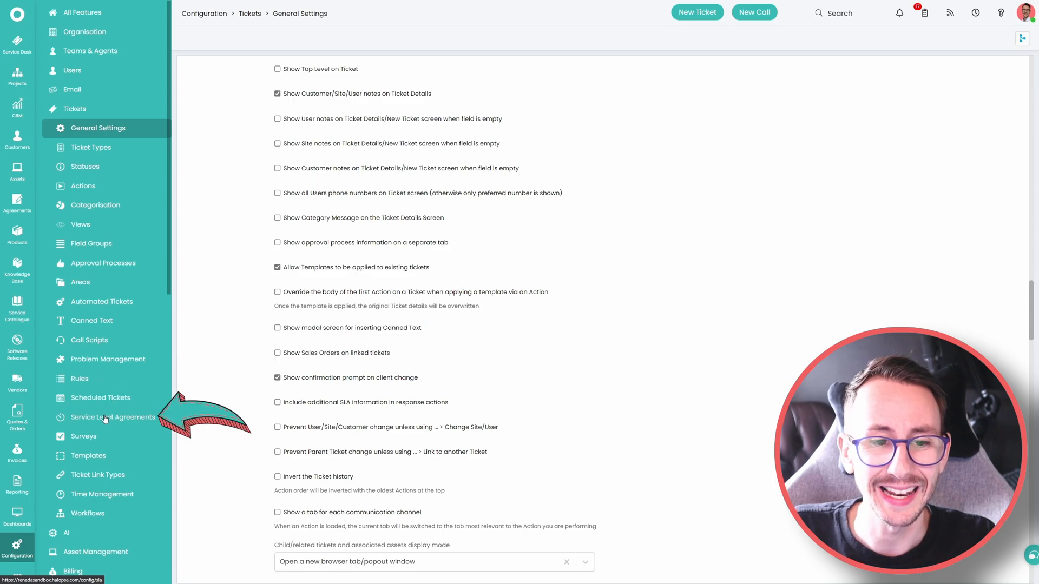
# - Open Service Level Agreements settings and scroll to the SLA Hold Reminders section
pyautogui.click(113, 416)
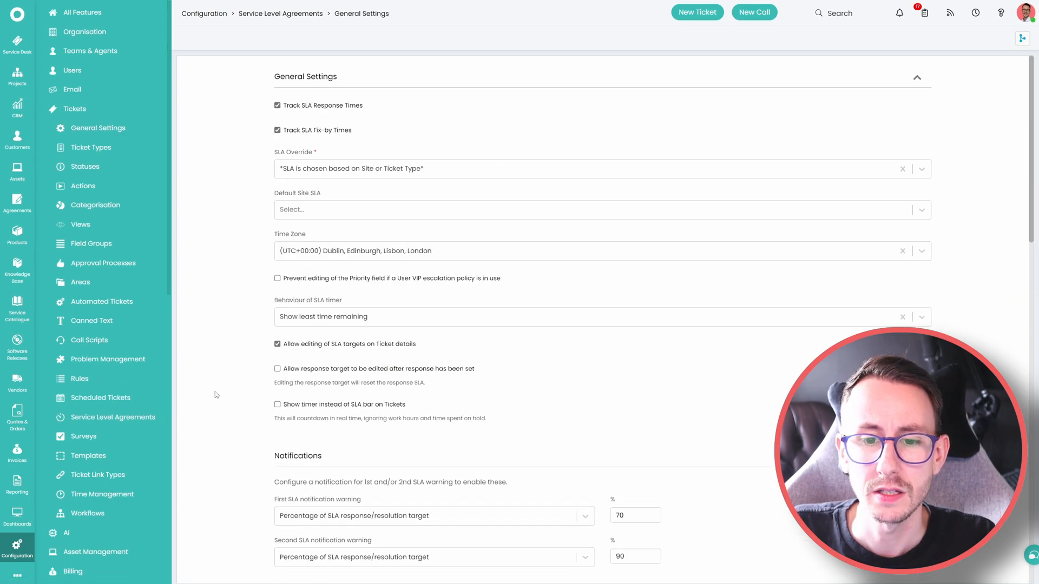
pyautogui.scroll(-3)
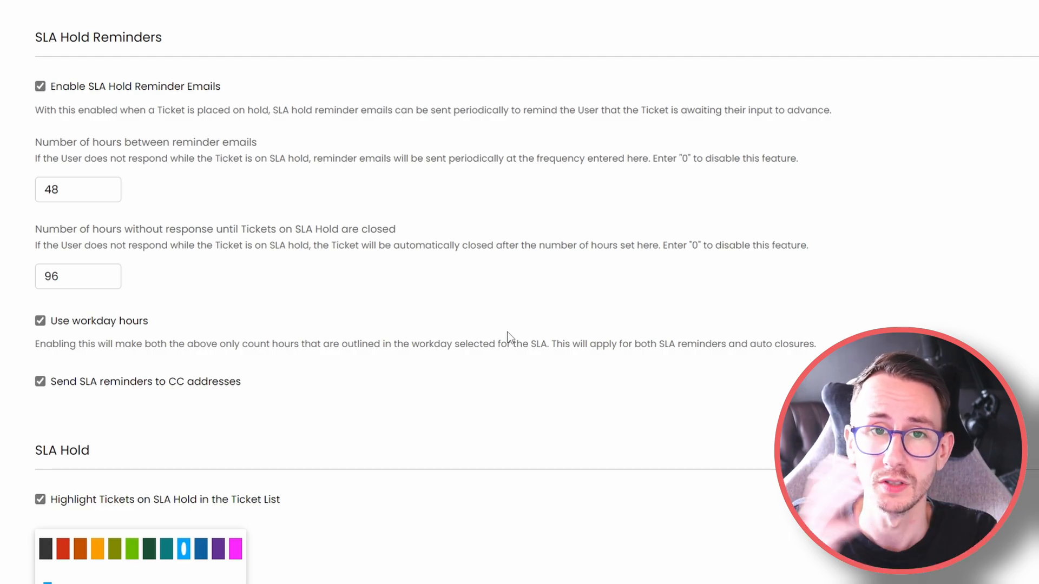
pyautogui.moveTo(281, 122)
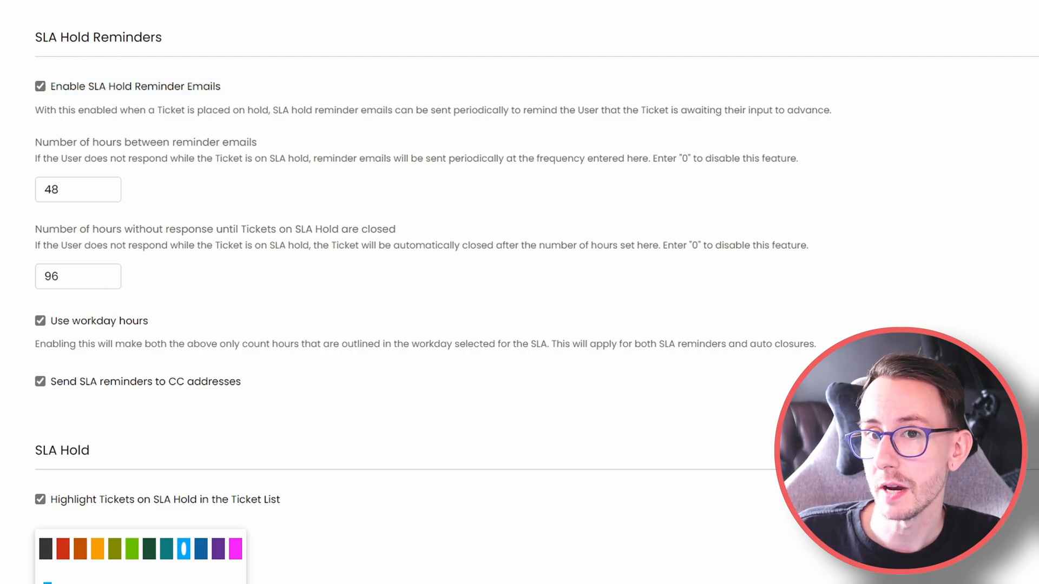
pyautogui.moveTo(24, 118)
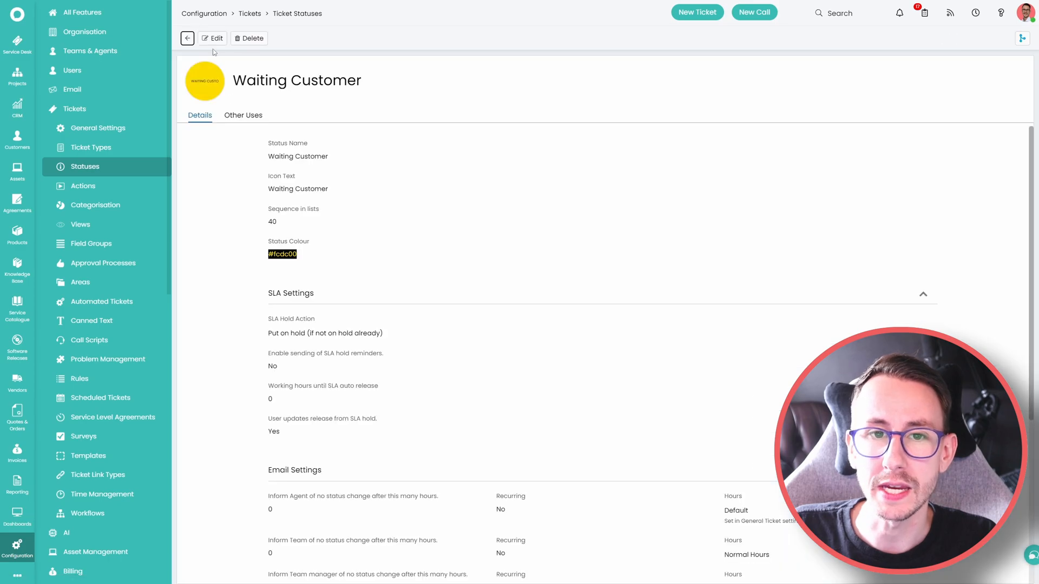
# - Enable SLA hold reminders on the Waiting Customer status and save it
pyautogui.click(212, 38)
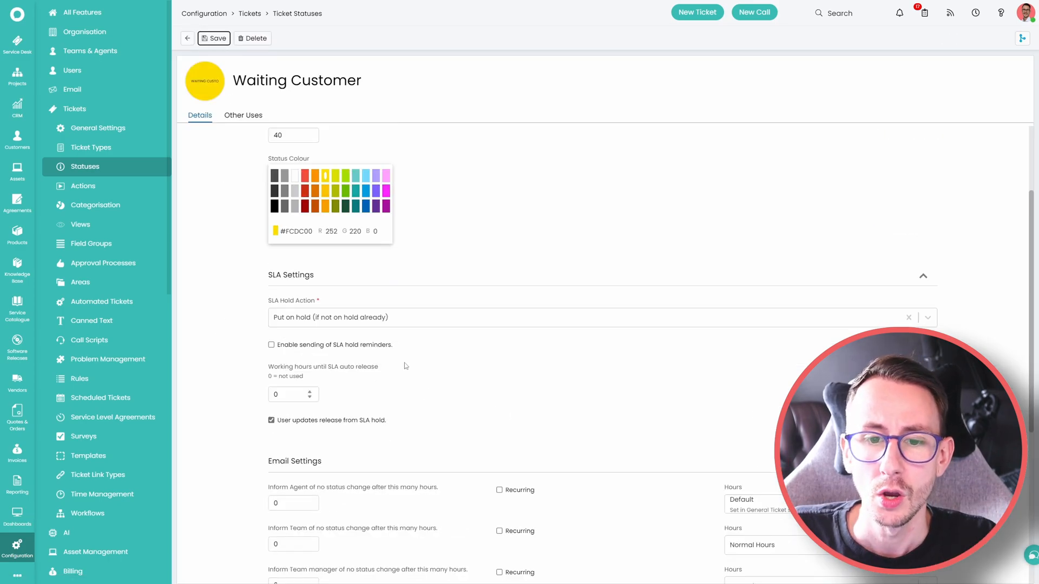
pyautogui.click(271, 344)
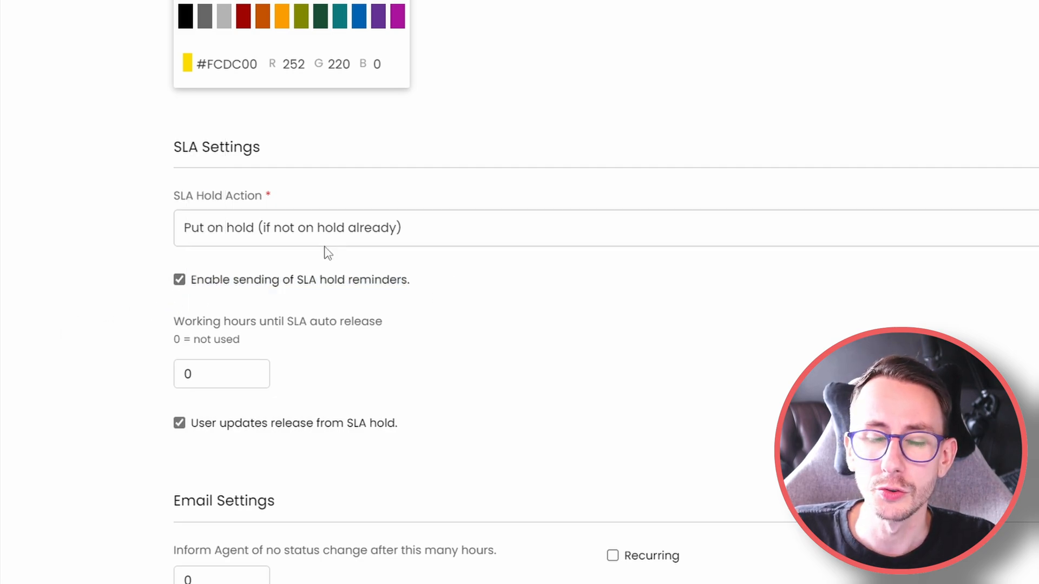
pyautogui.doubleClick(293, 423)
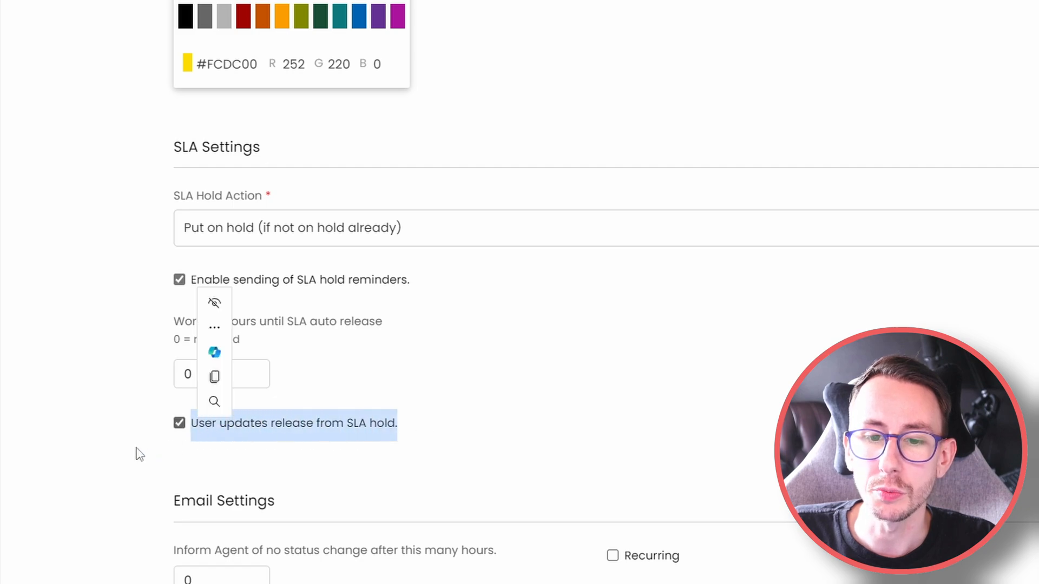
pyautogui.click(103, 344)
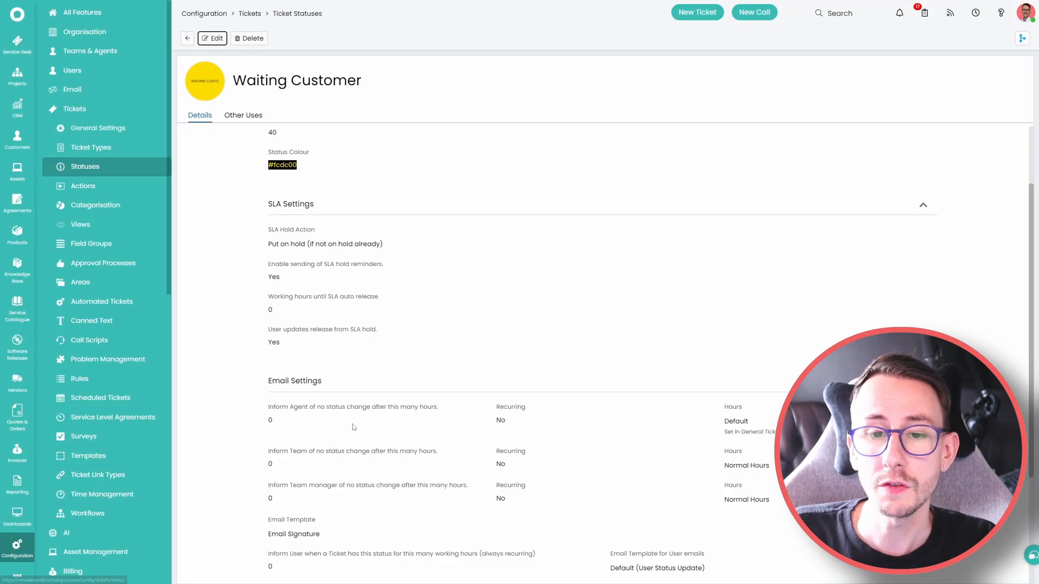
# - Return to the Service Level Agreements general settings through ticket General Settings
pyautogui.click(97, 127)
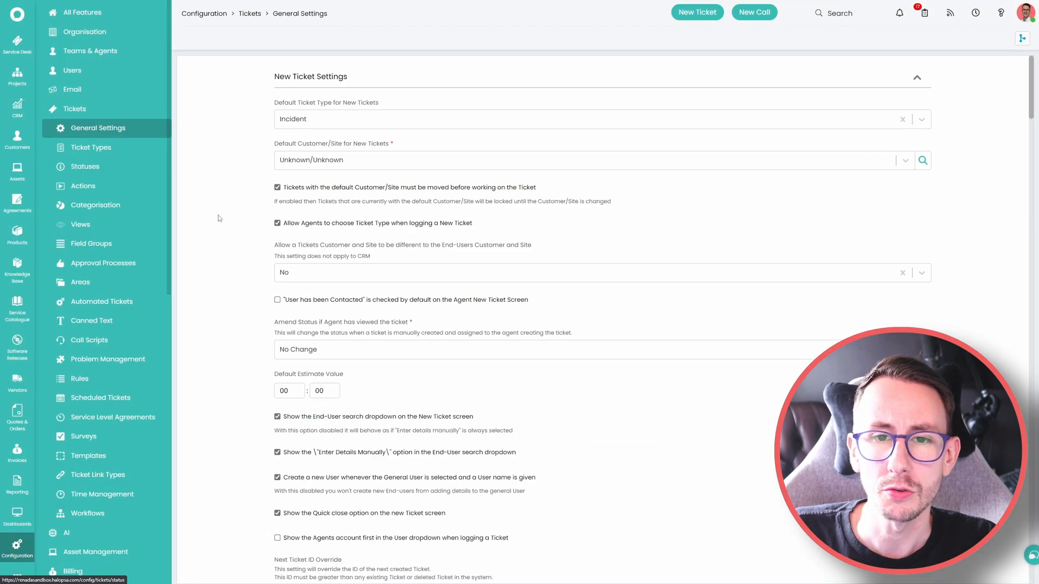
pyautogui.scroll(-3)
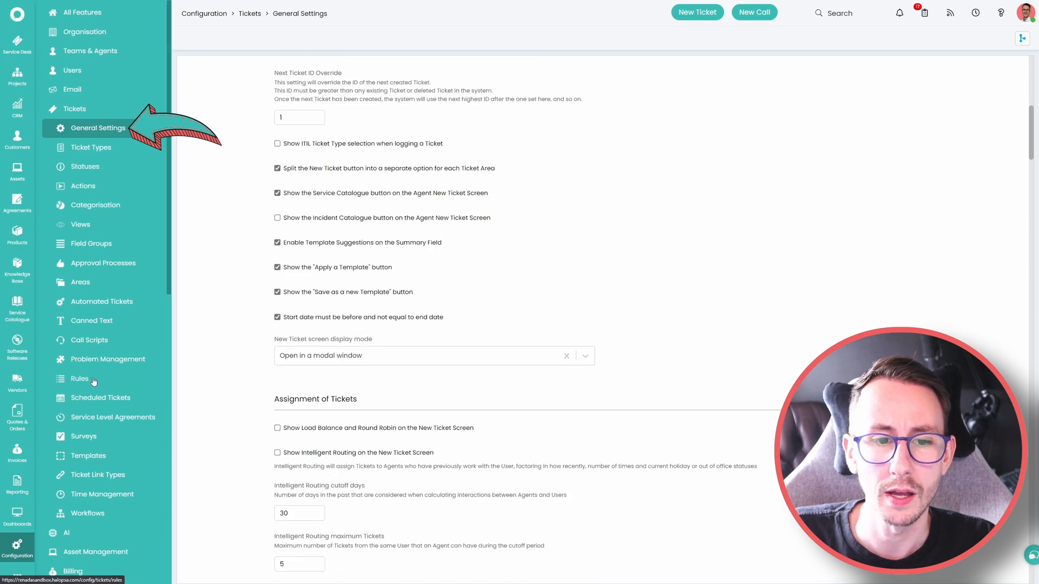
pyautogui.click(114, 416)
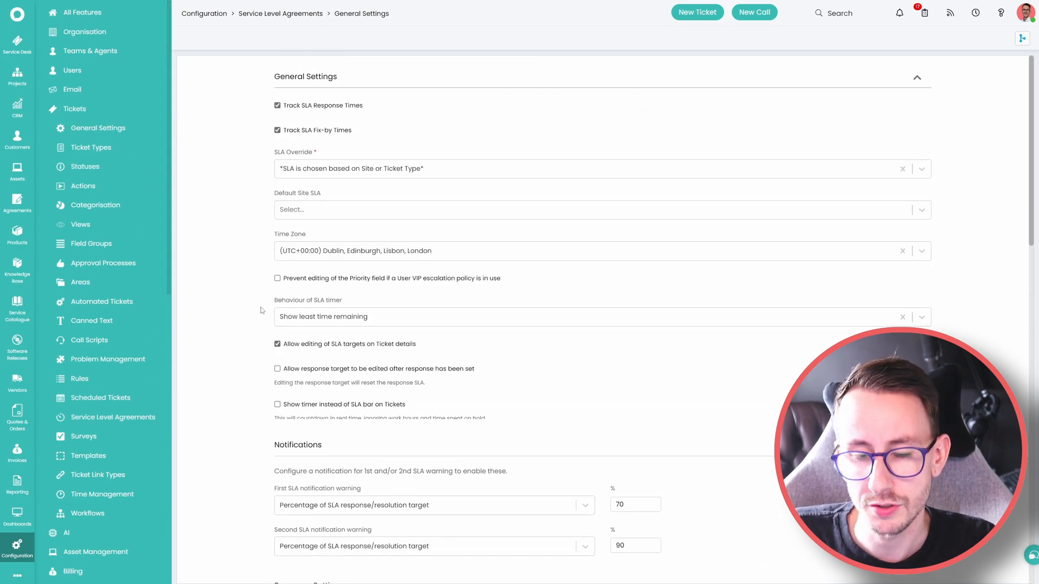
# - Set SLA hold reminders every 48 hours, toggling workday-hours counting off and back on
pyautogui.scroll(-3)
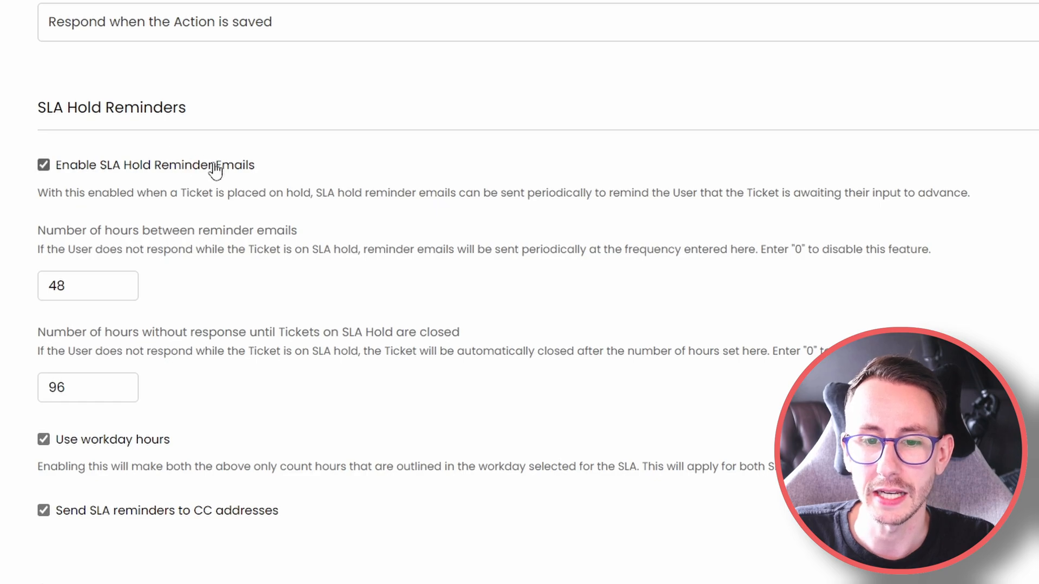
pyautogui.click(87, 286)
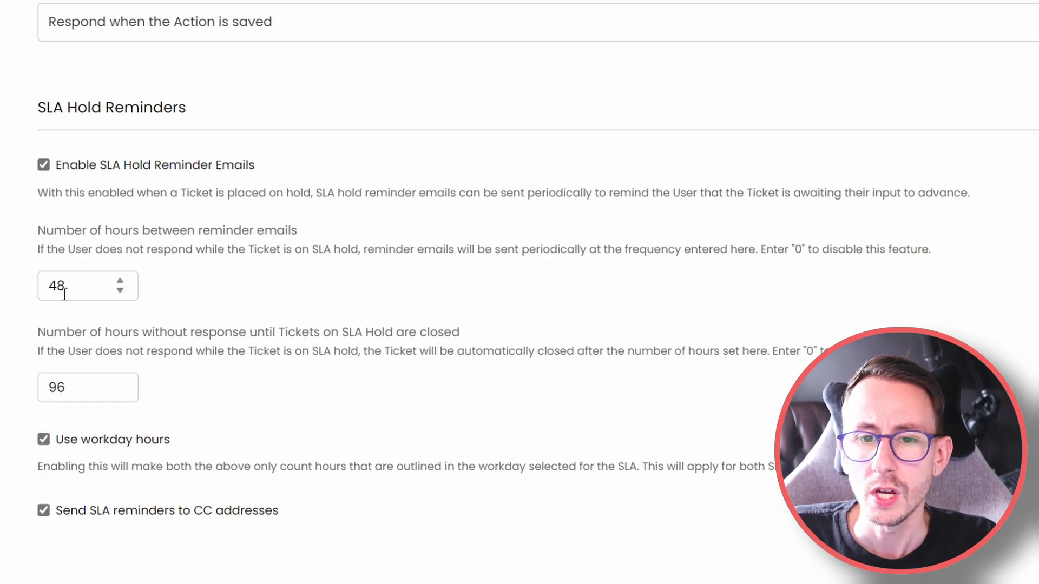
pyautogui.click(88, 286)
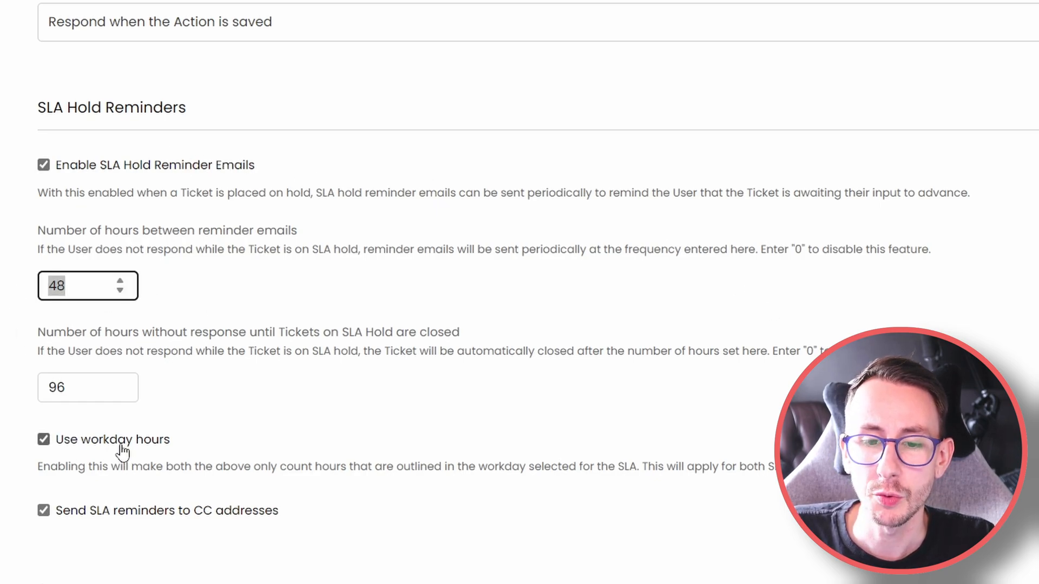
pyautogui.click(43, 439)
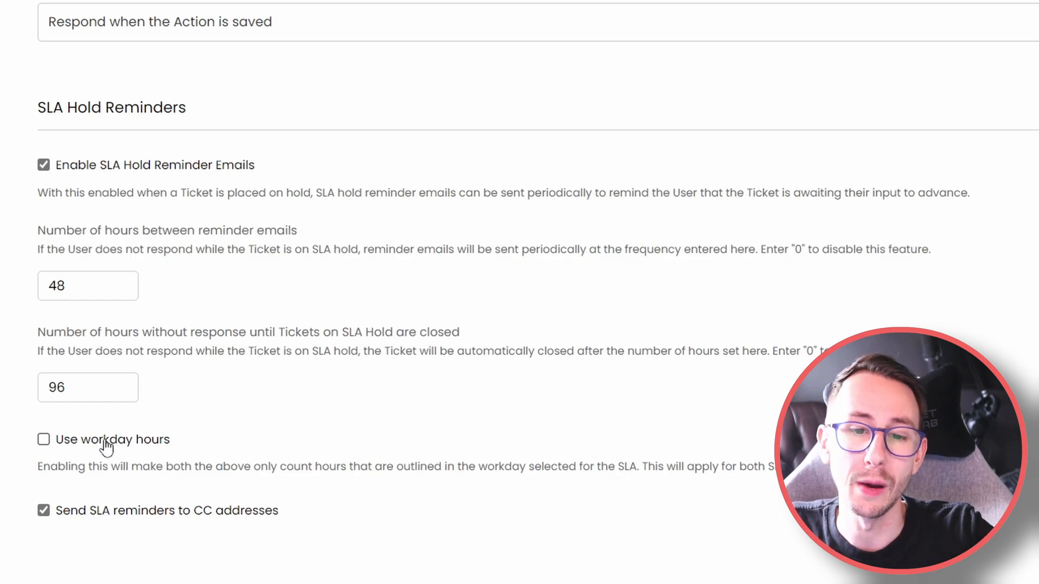
pyautogui.click(88, 286)
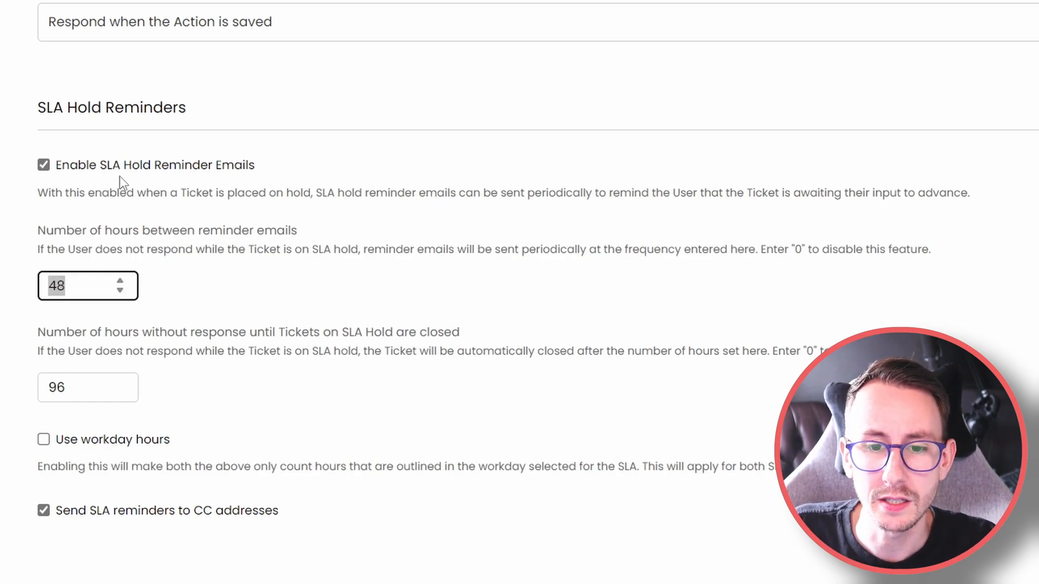
pyautogui.click(44, 440)
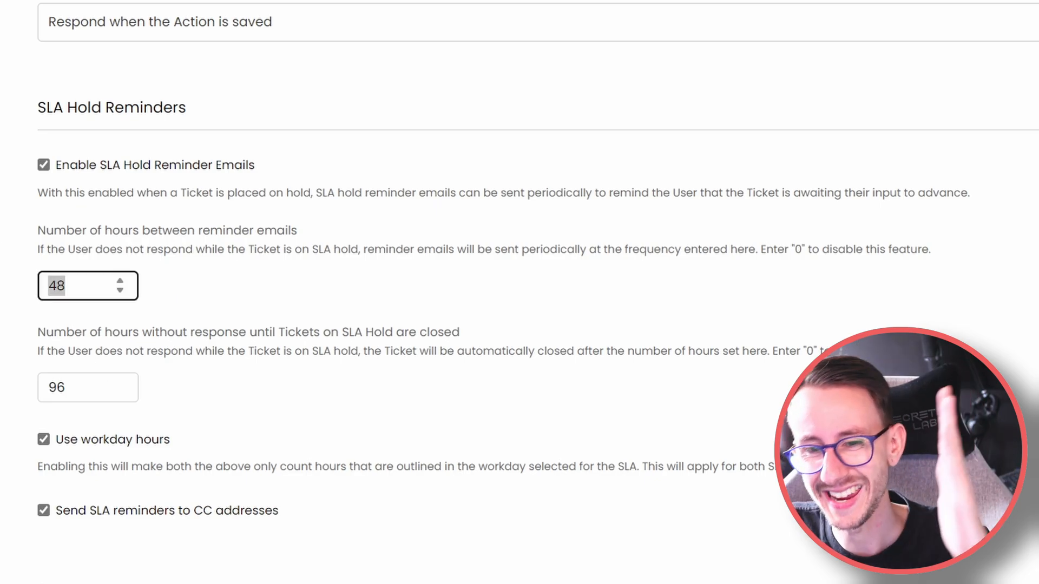
pyautogui.moveTo(305, 279)
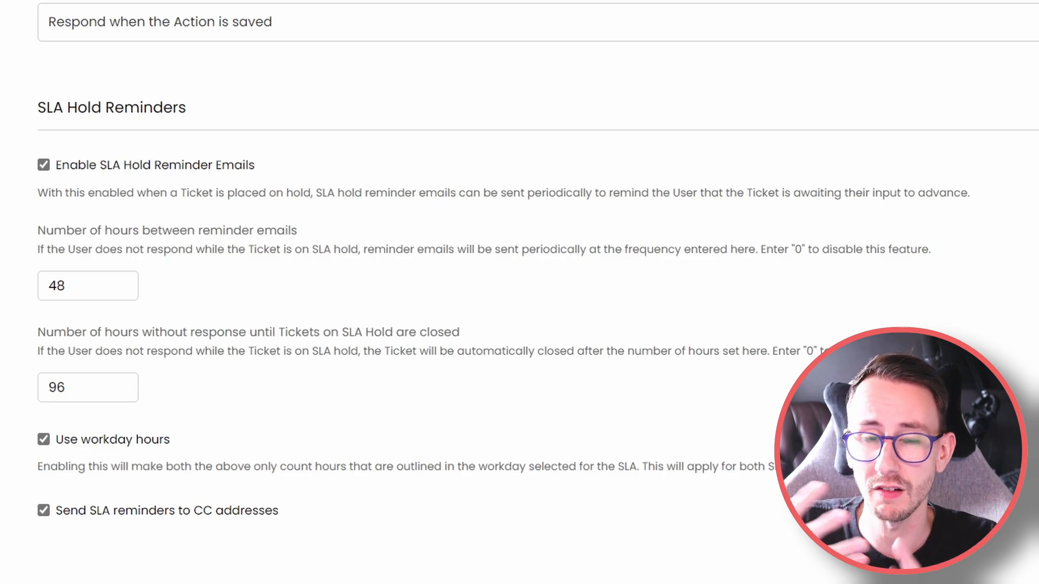
pyautogui.moveTo(132, 273)
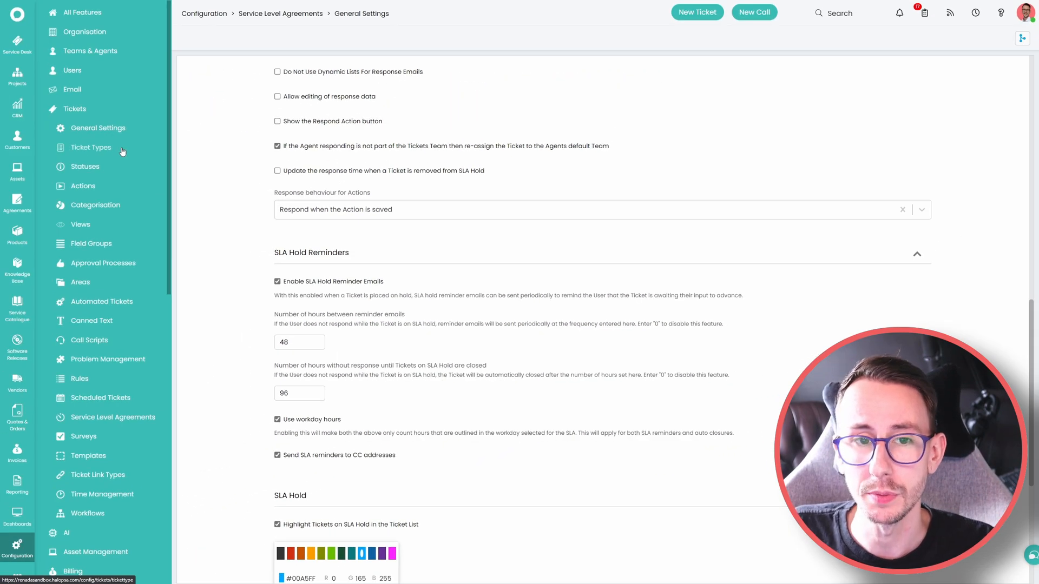
# - Open the Incident ticket type for editing and show its Settings tab
pyautogui.click(91, 147)
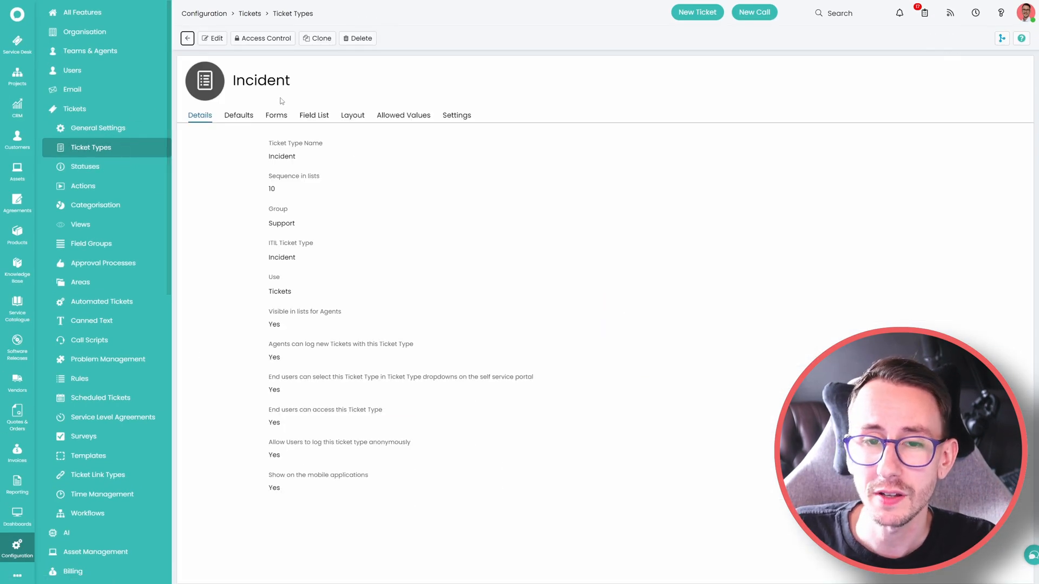
pyautogui.click(212, 38)
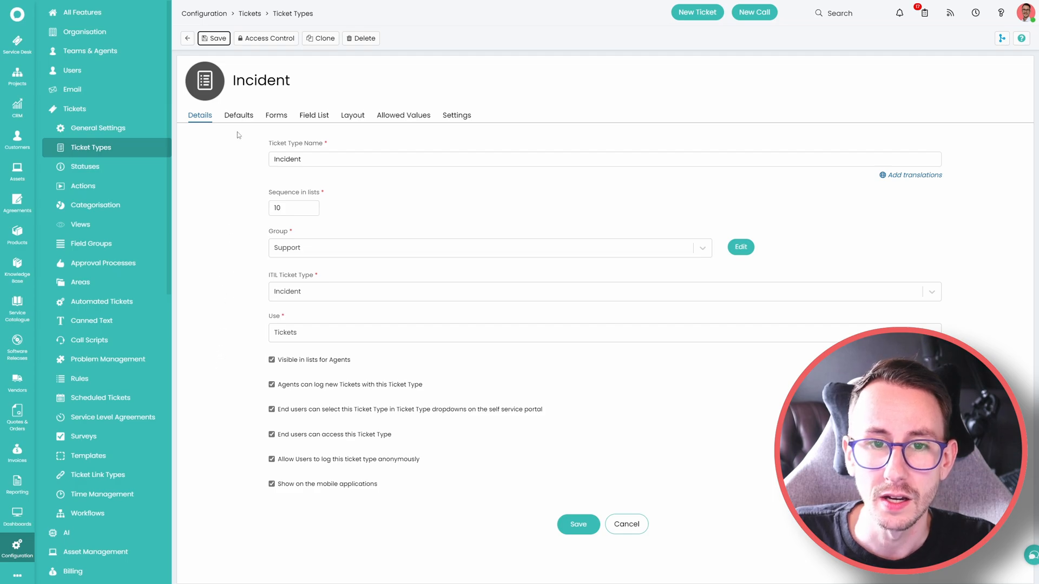
pyautogui.click(457, 115)
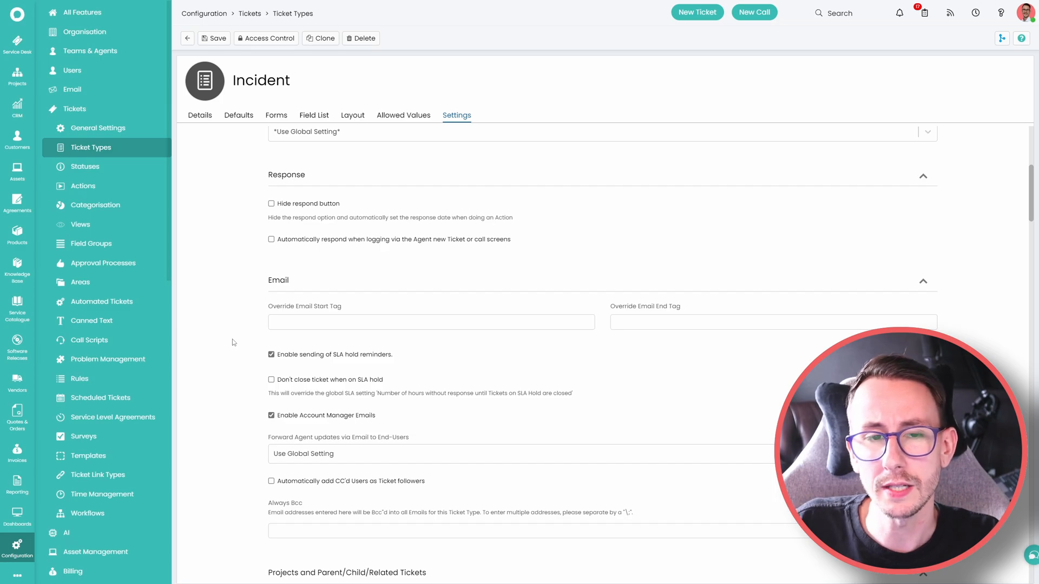
pyautogui.moveTo(112, 165)
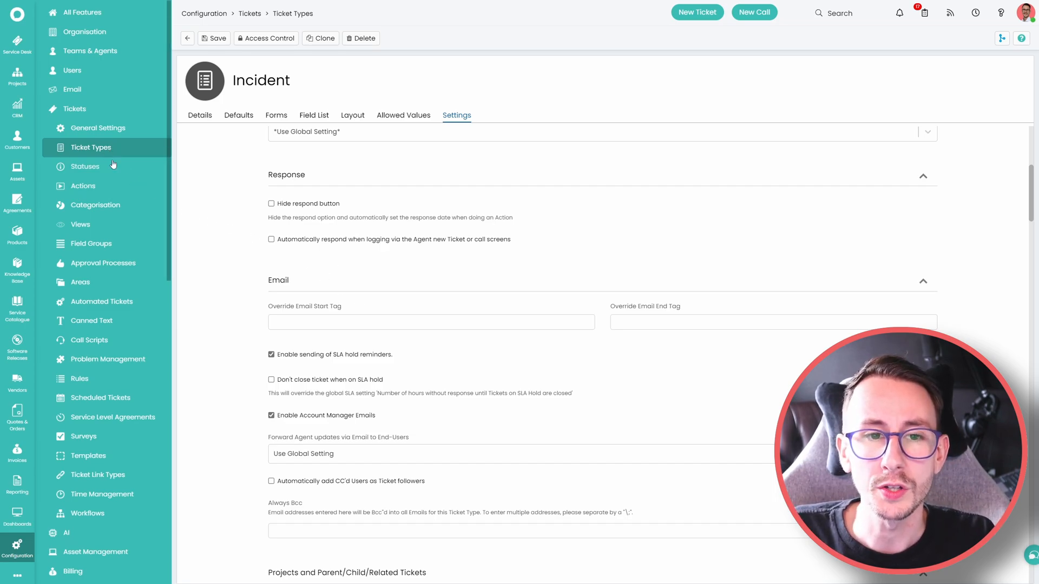
# - Open the In Progress status and set the team manager no-change alert to 8 hours
pyautogui.click(85, 166)
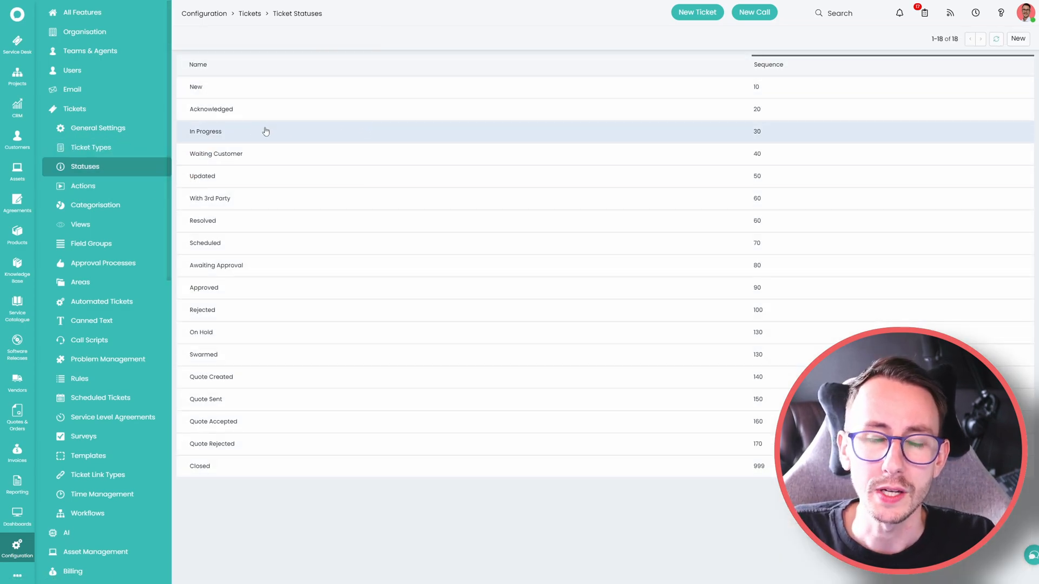
pyautogui.click(206, 131)
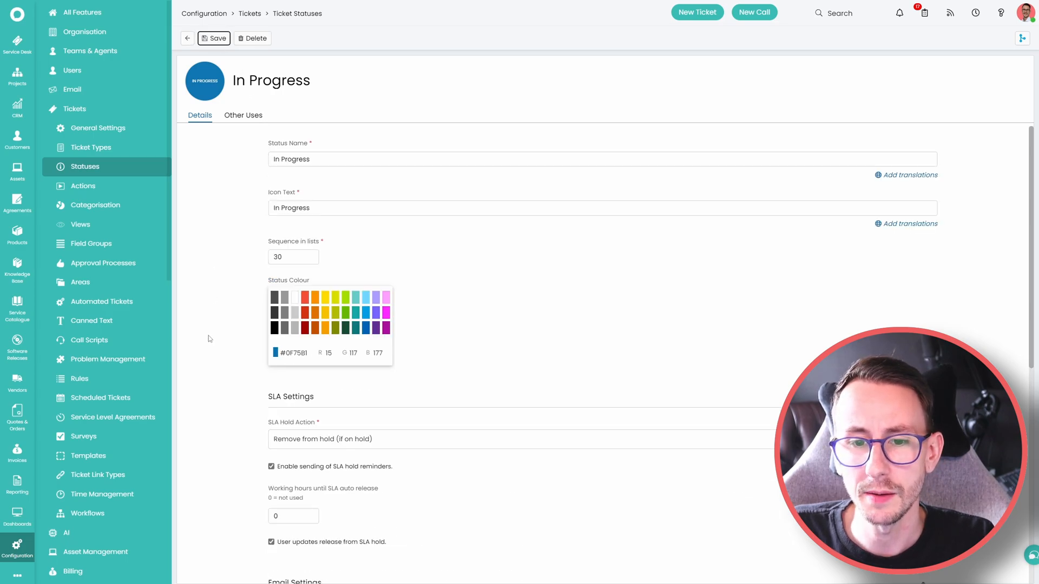
pyautogui.scroll(-3)
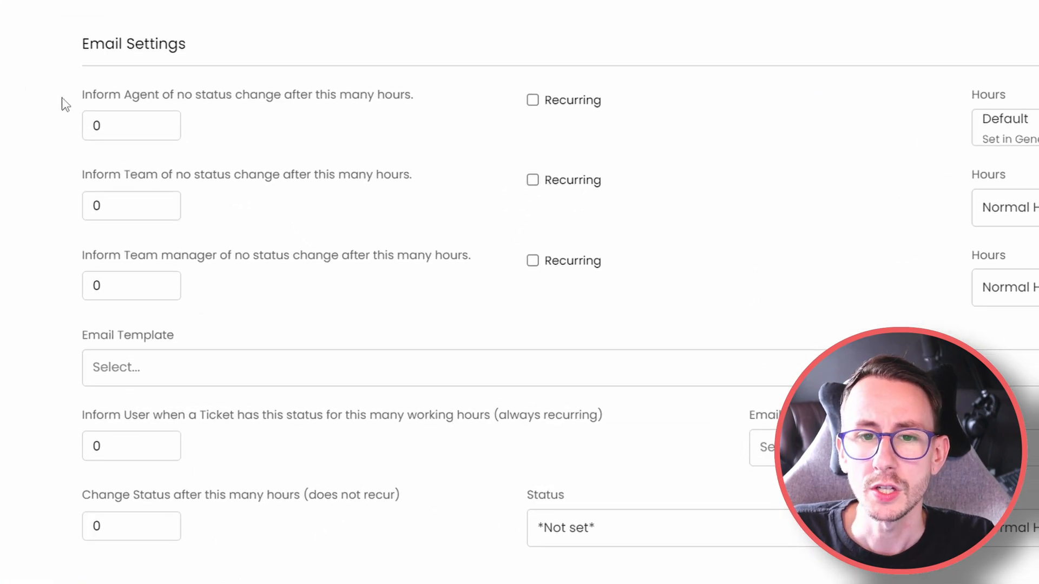
pyautogui.click(131, 125)
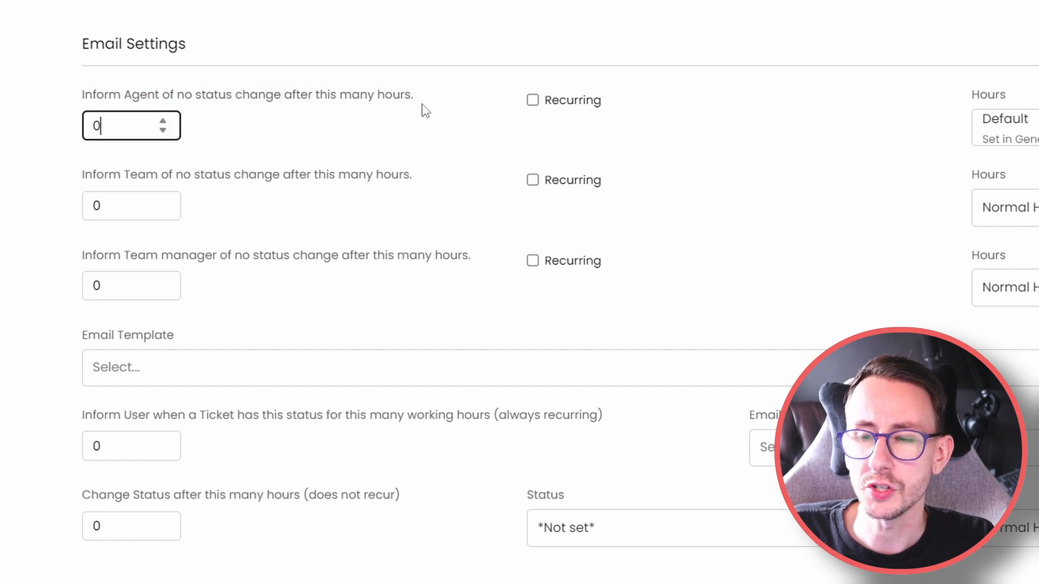
pyautogui.click(1002, 126)
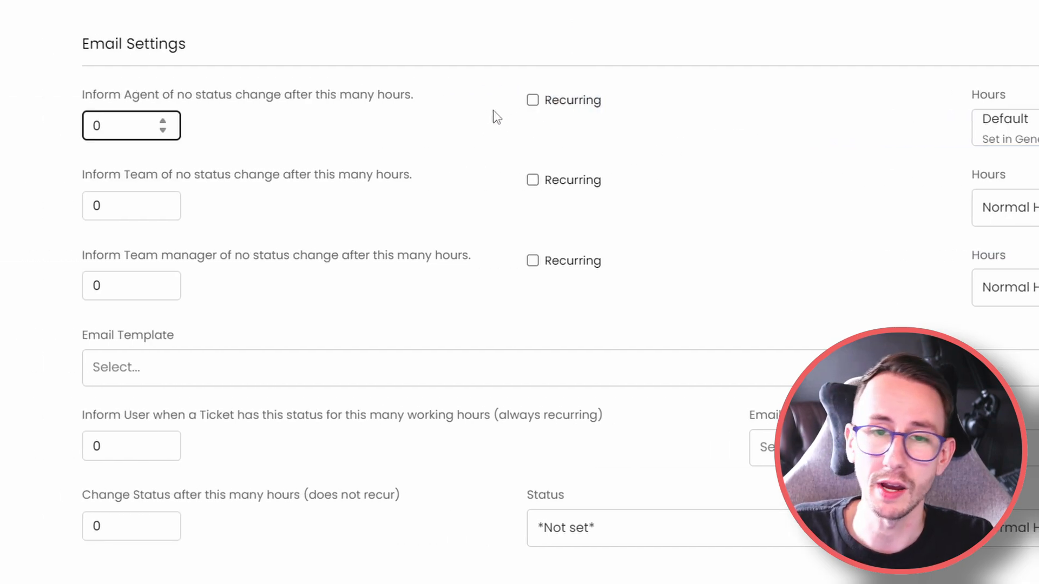
pyautogui.click(131, 126)
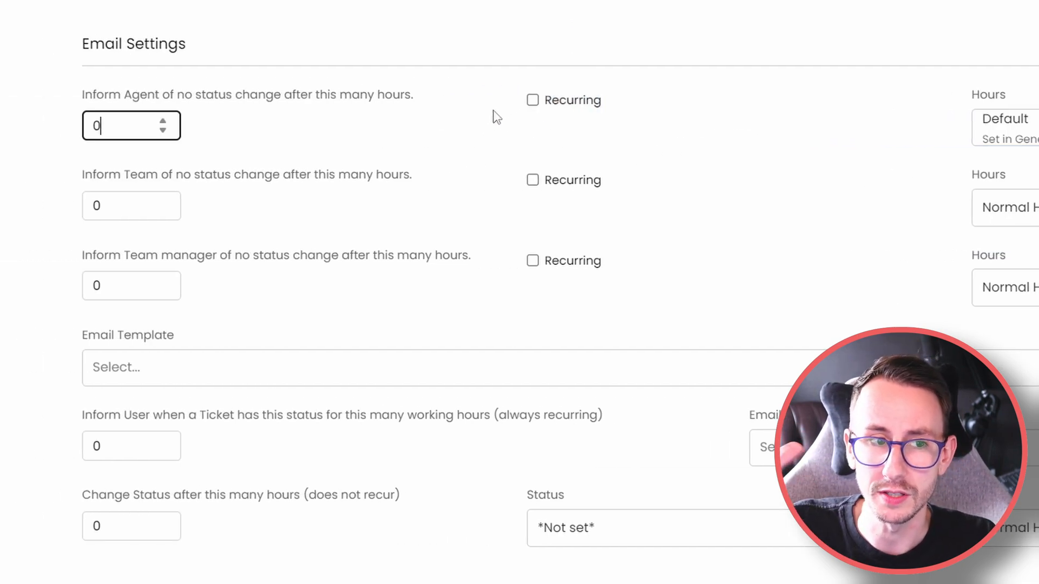
pyautogui.moveTo(92, 184)
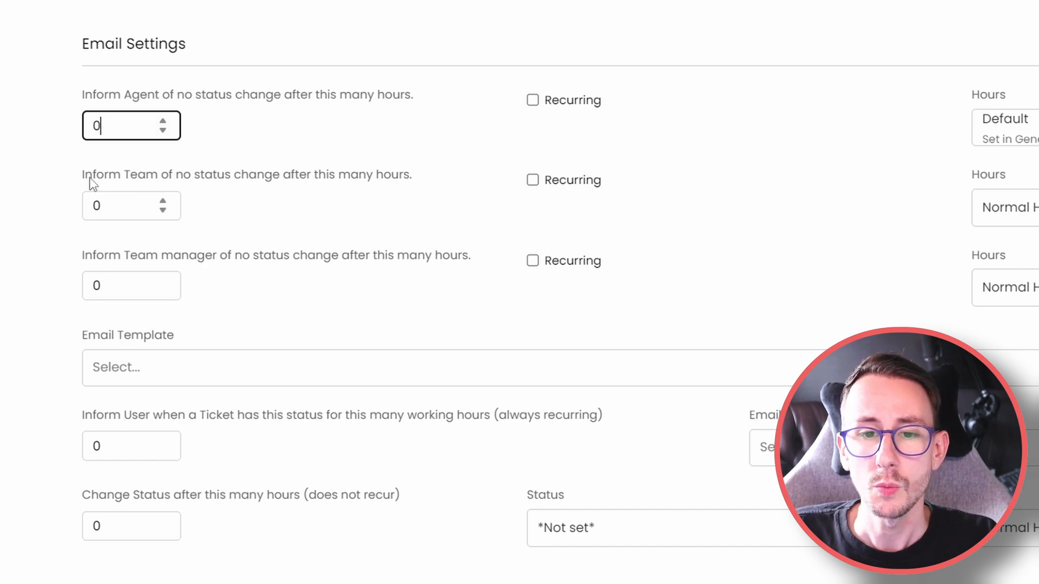
pyautogui.click(131, 206)
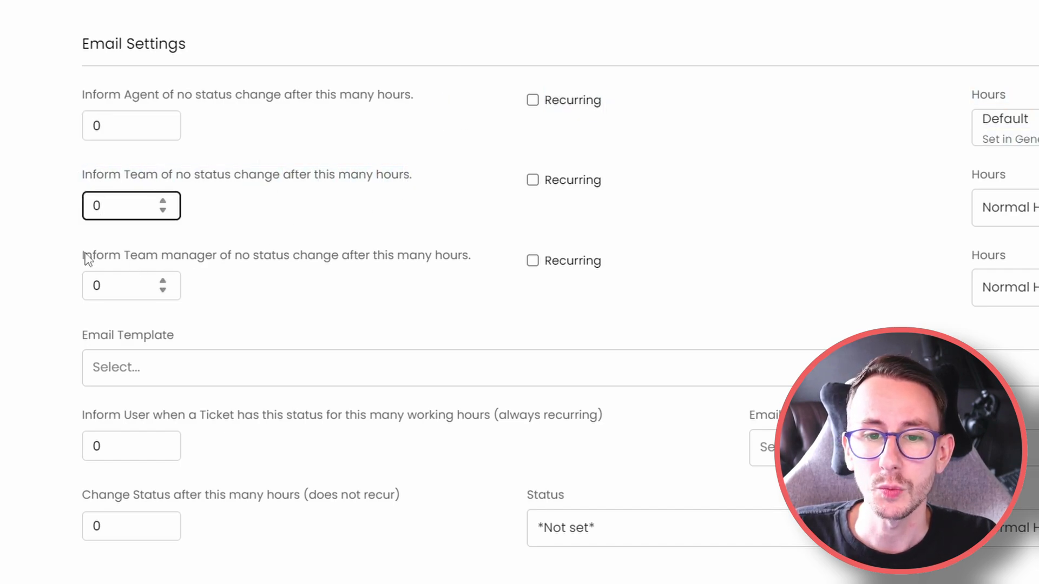
pyautogui.click(131, 286)
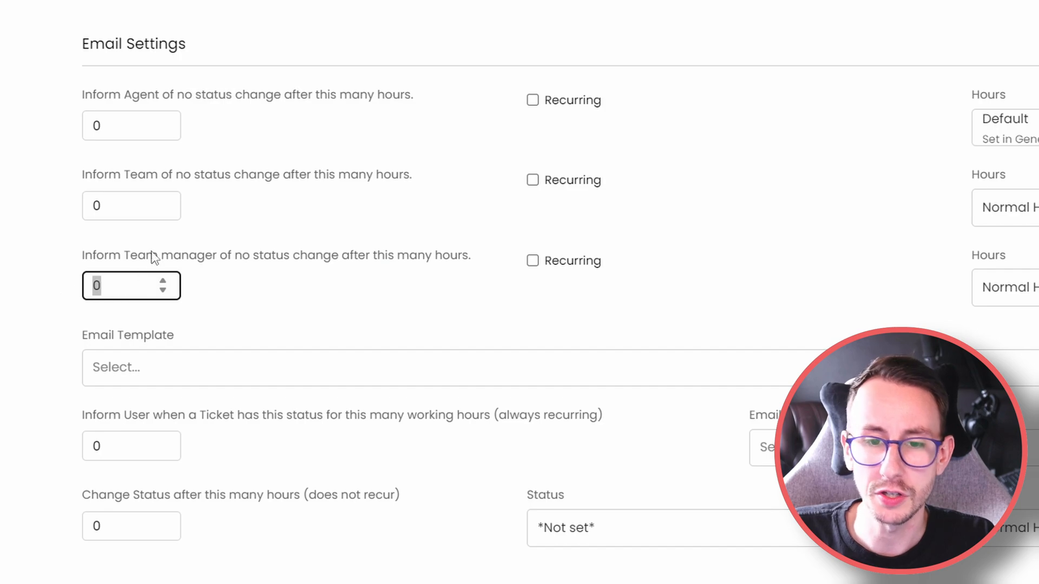
pyautogui.write('8')
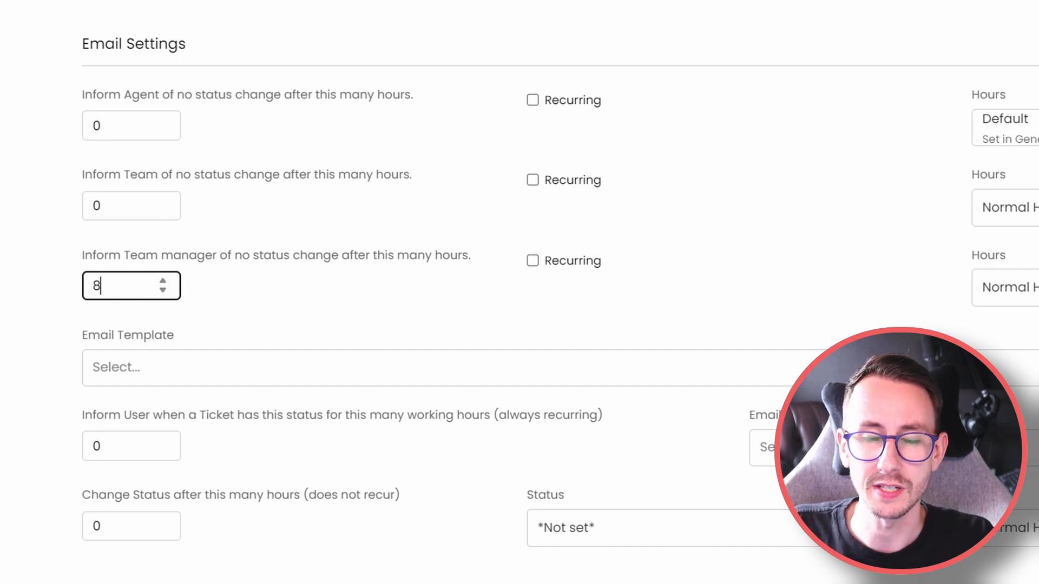
# - Toggle the team manager alert's Recurring option on and off, then return to the statuses list
pyautogui.click(532, 260)
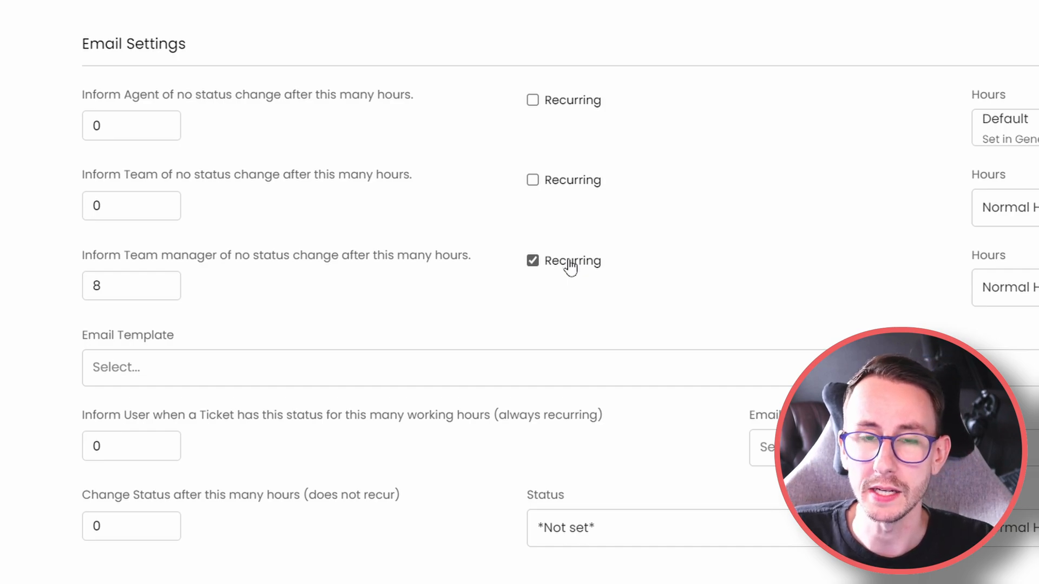
pyautogui.moveTo(374, 344)
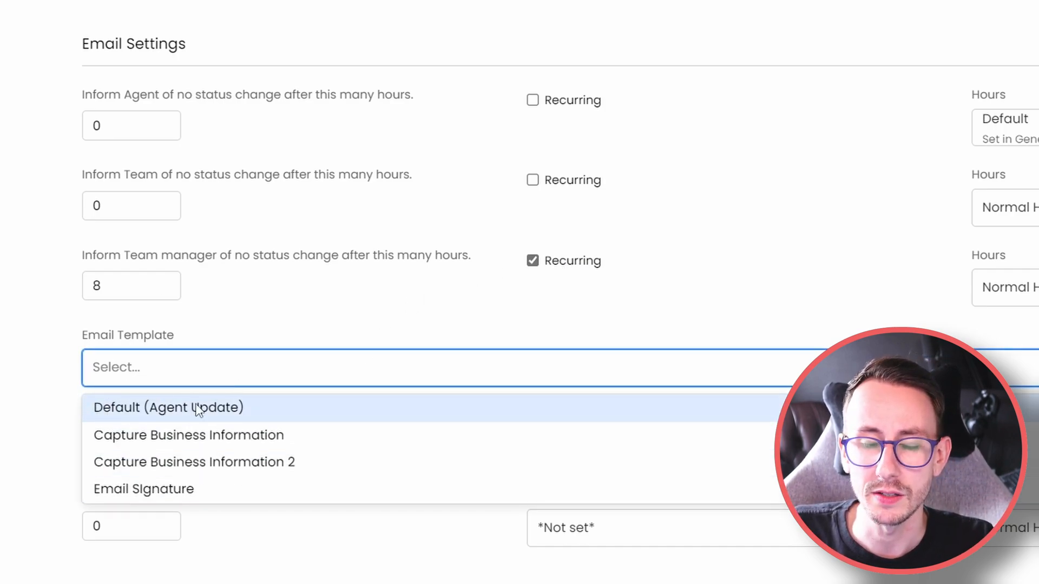
pyautogui.click(532, 260)
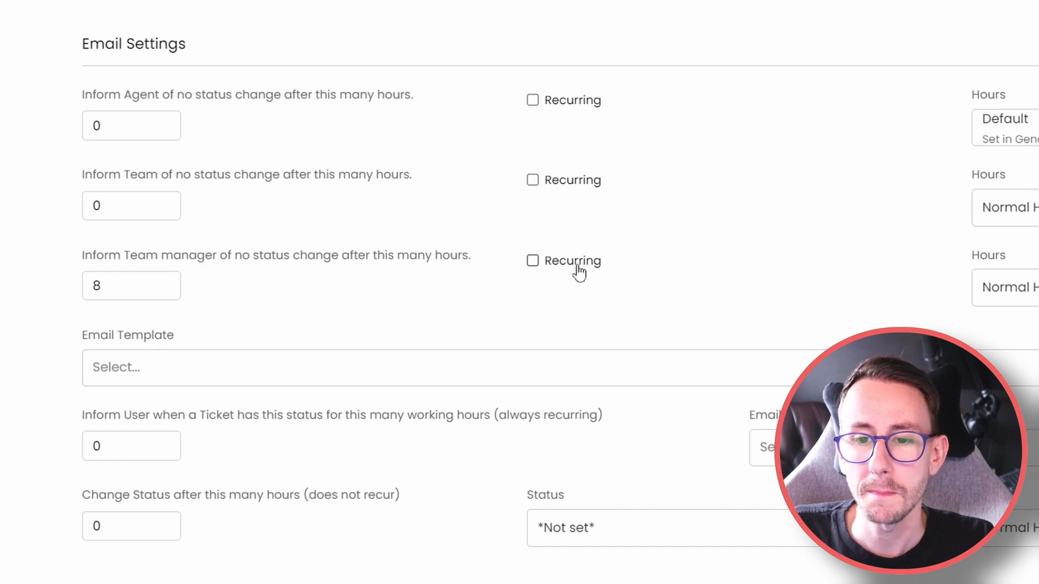
pyautogui.moveTo(73, 419)
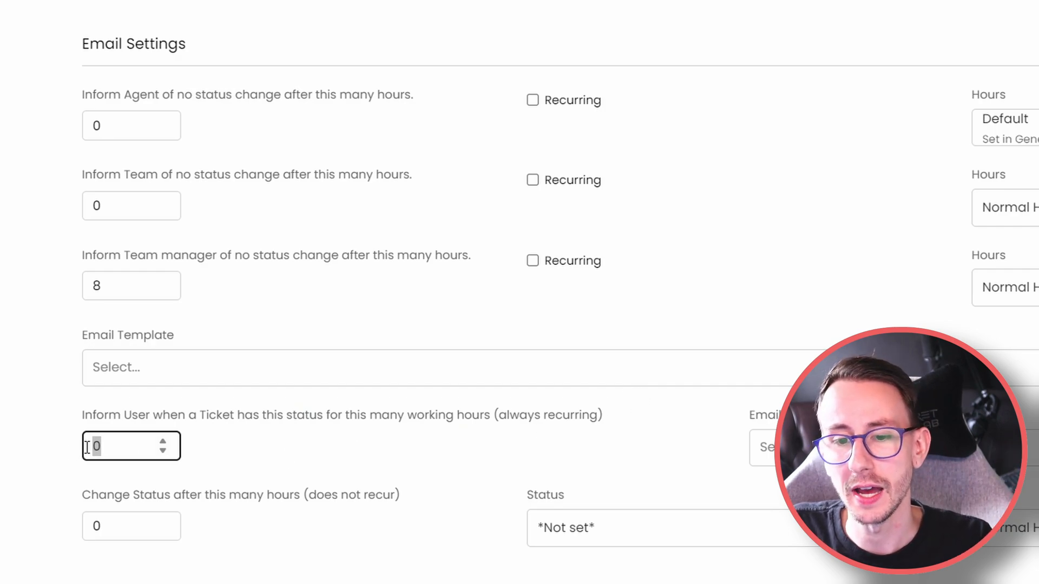
pyautogui.moveTo(468, 446)
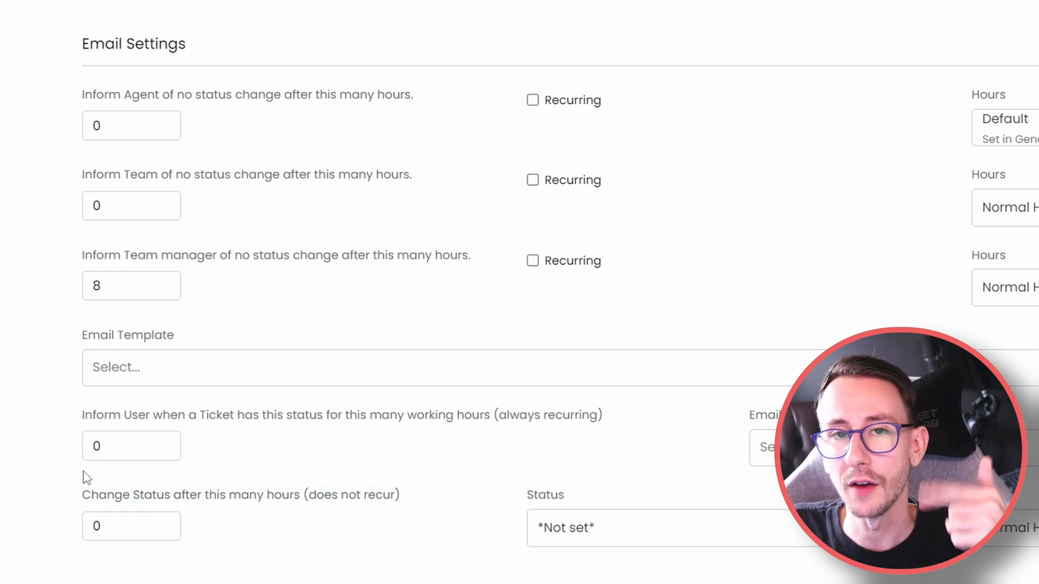
pyautogui.click(85, 166)
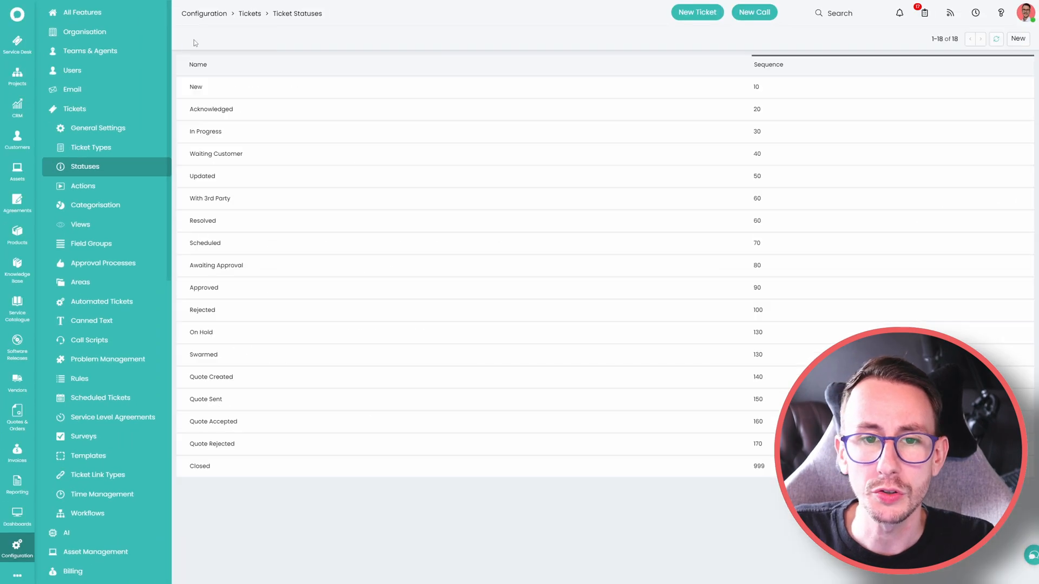
pyautogui.moveTo(246, 369)
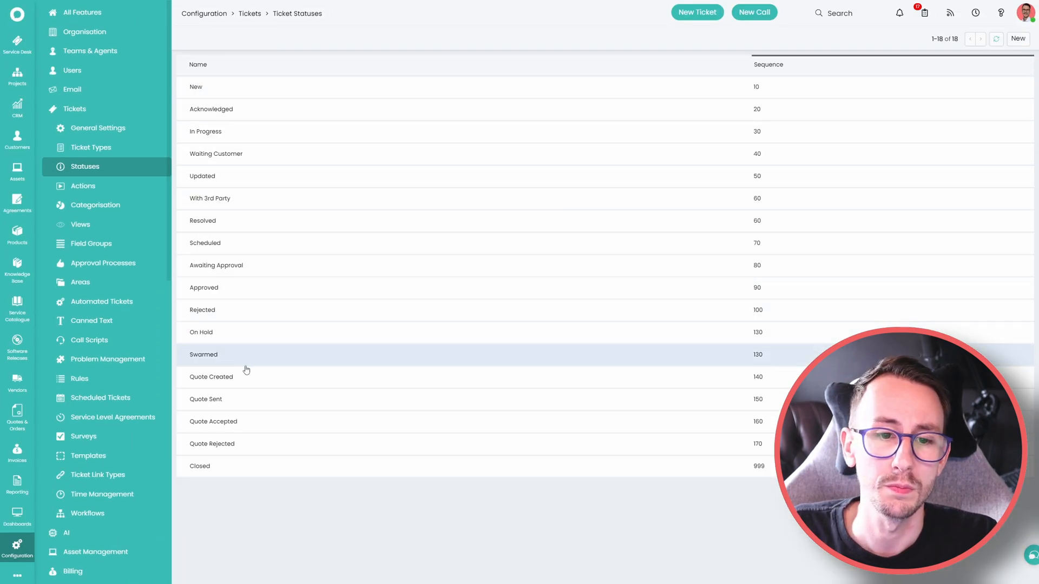
# - Open the Waiting Customer status and scroll down to its email settings
pyautogui.click(216, 153)
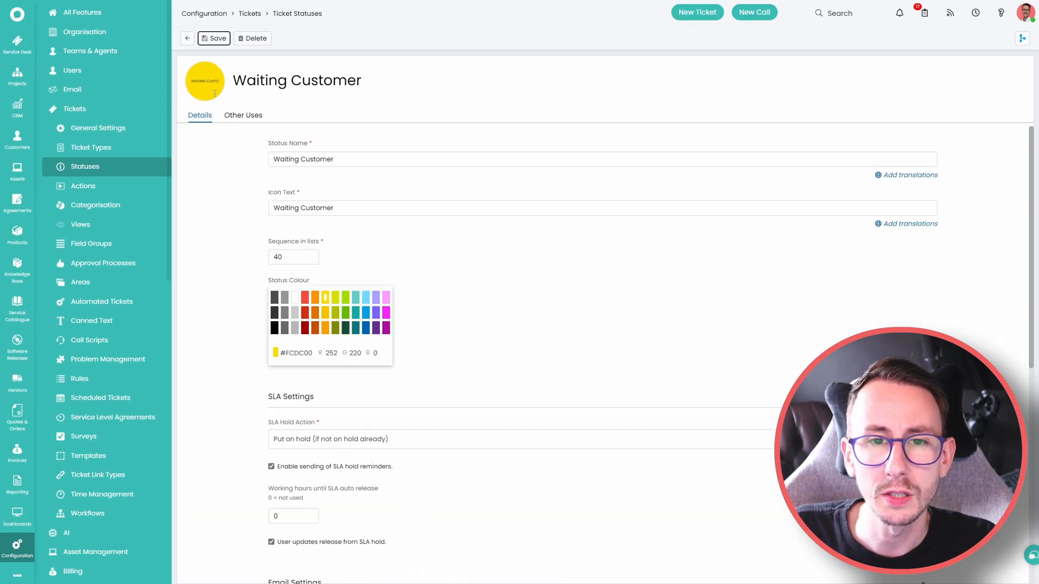
pyautogui.scroll(-3)
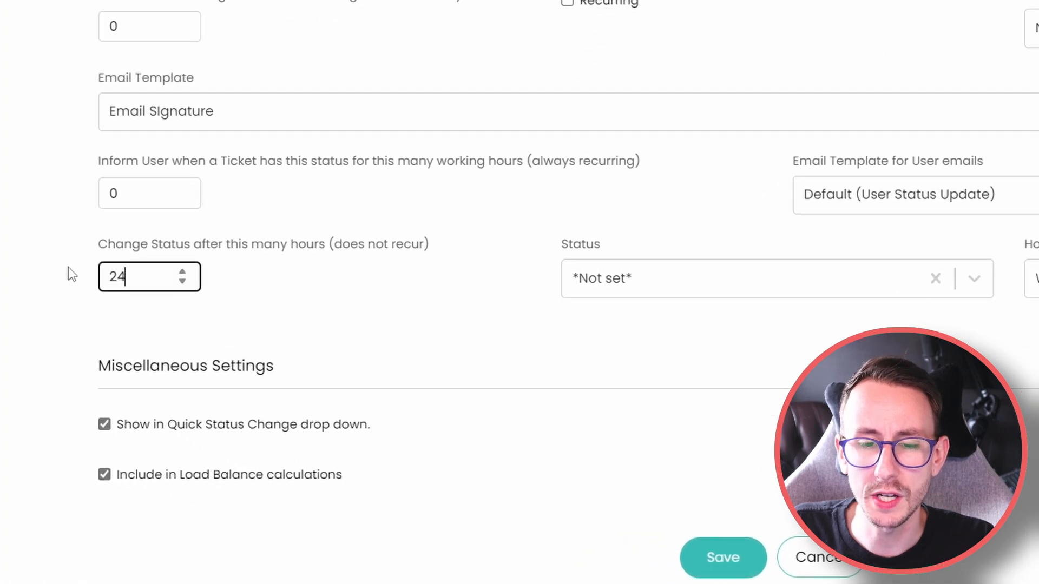